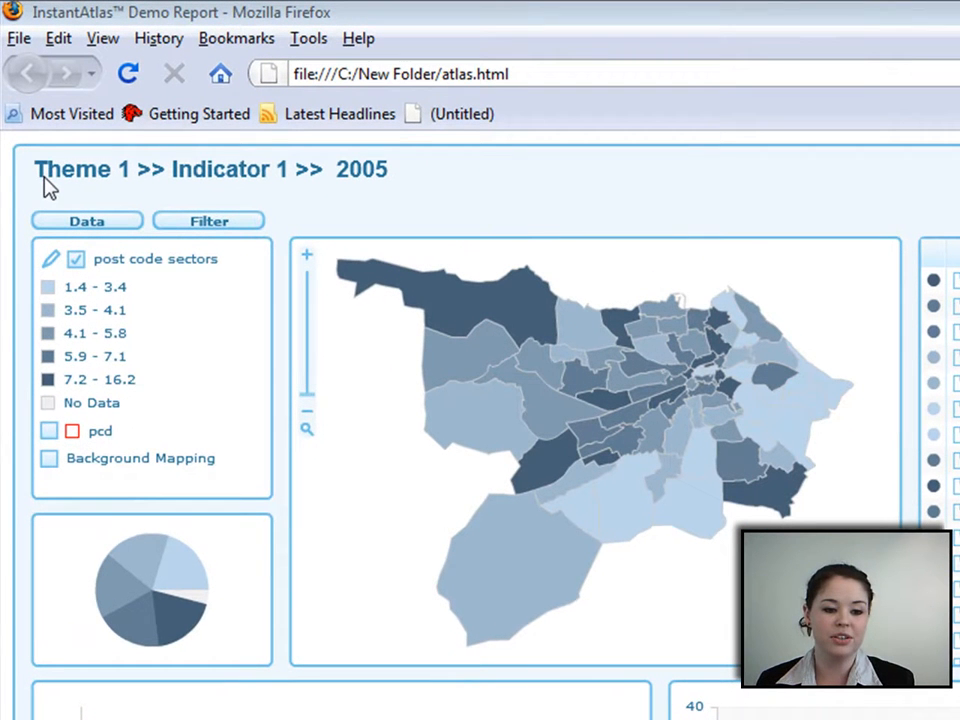
pyautogui.moveTo(440, 190)
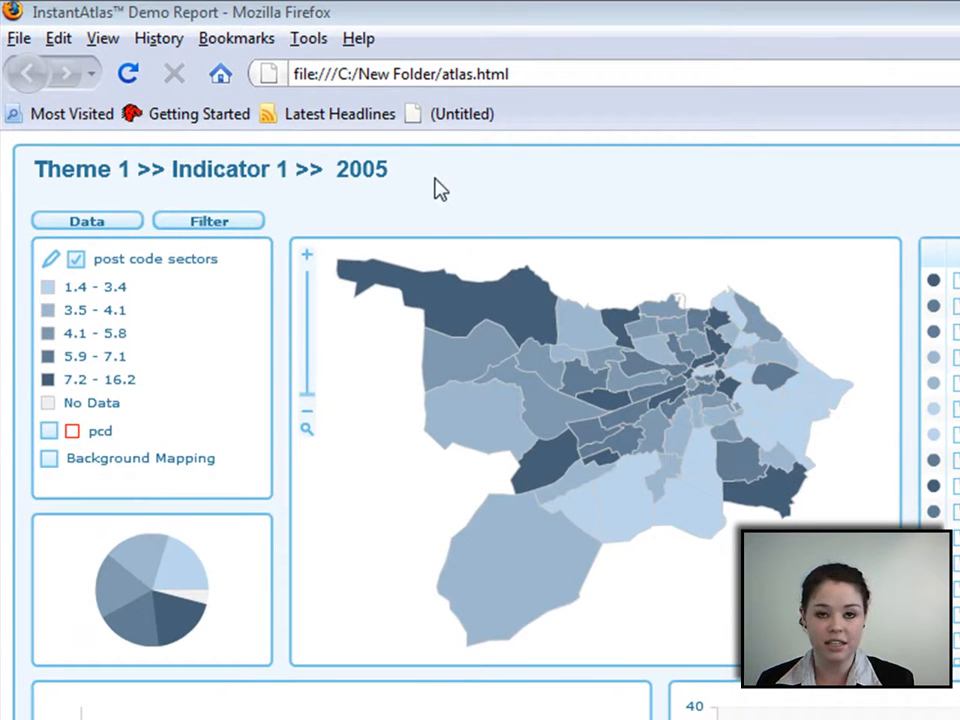
pyautogui.moveTo(690, 510)
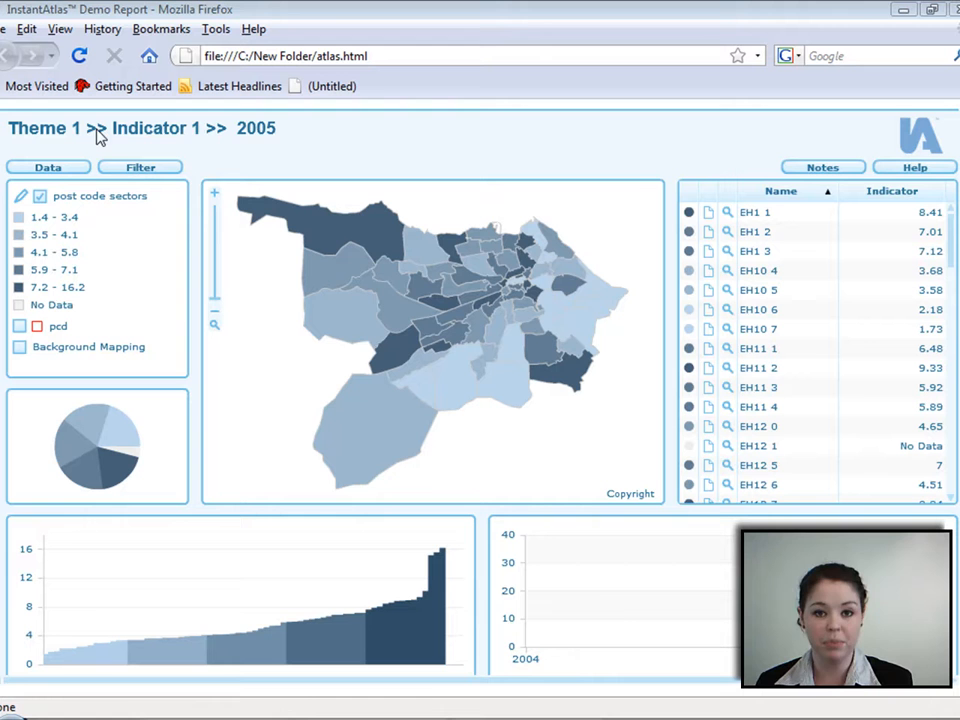
pyautogui.moveTo(472, 570)
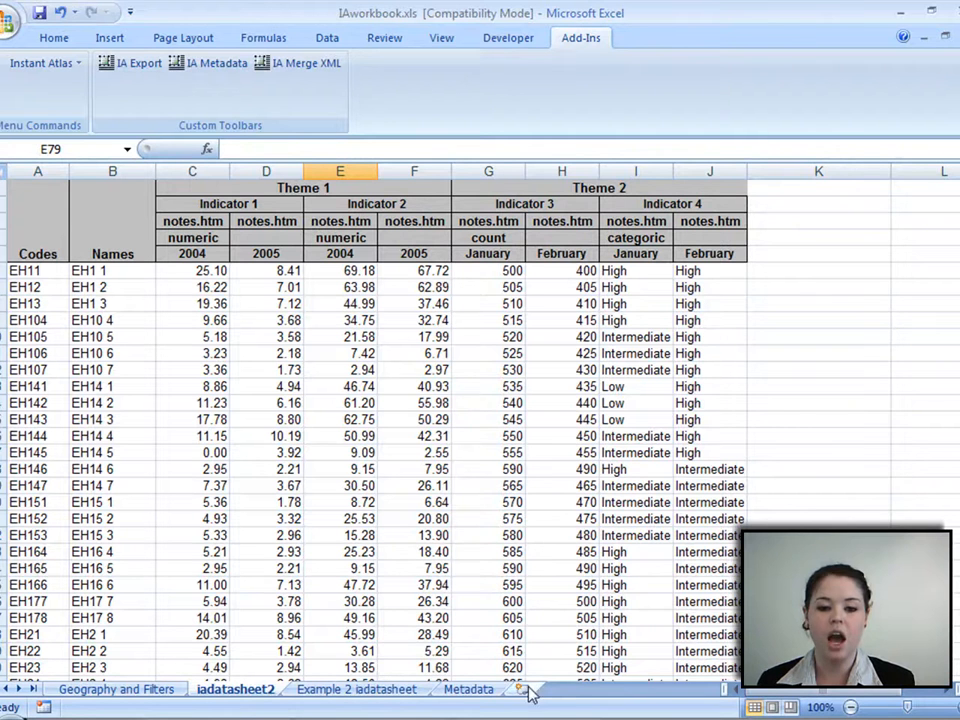
pyautogui.moveTo(545, 491)
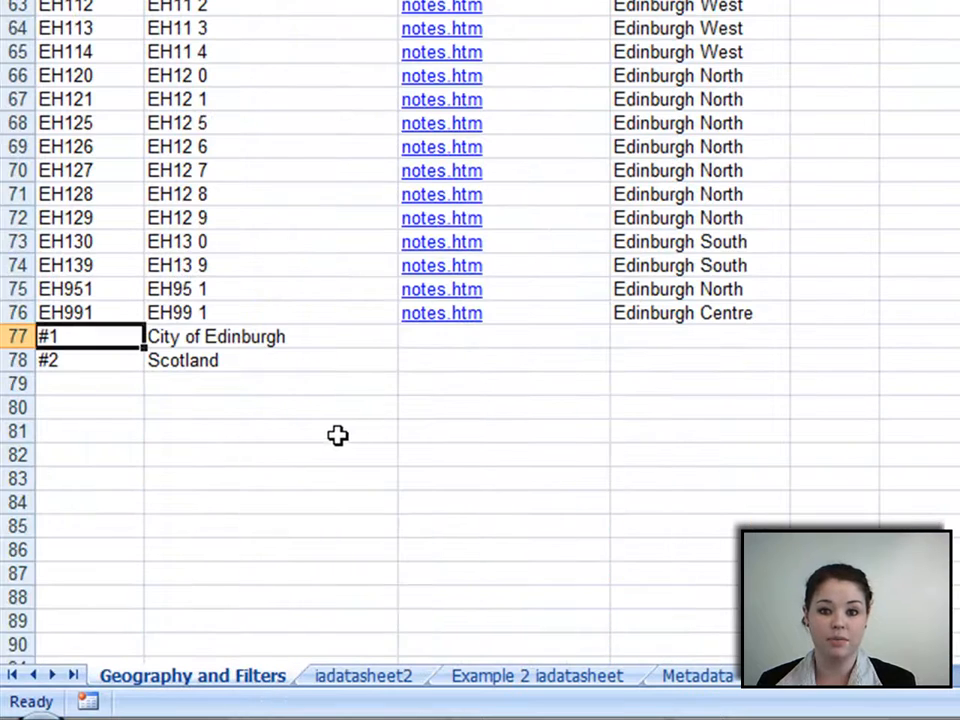
# Step: Scroll back to the top of the Geography and Filters sheet
pyautogui.scroll(3)
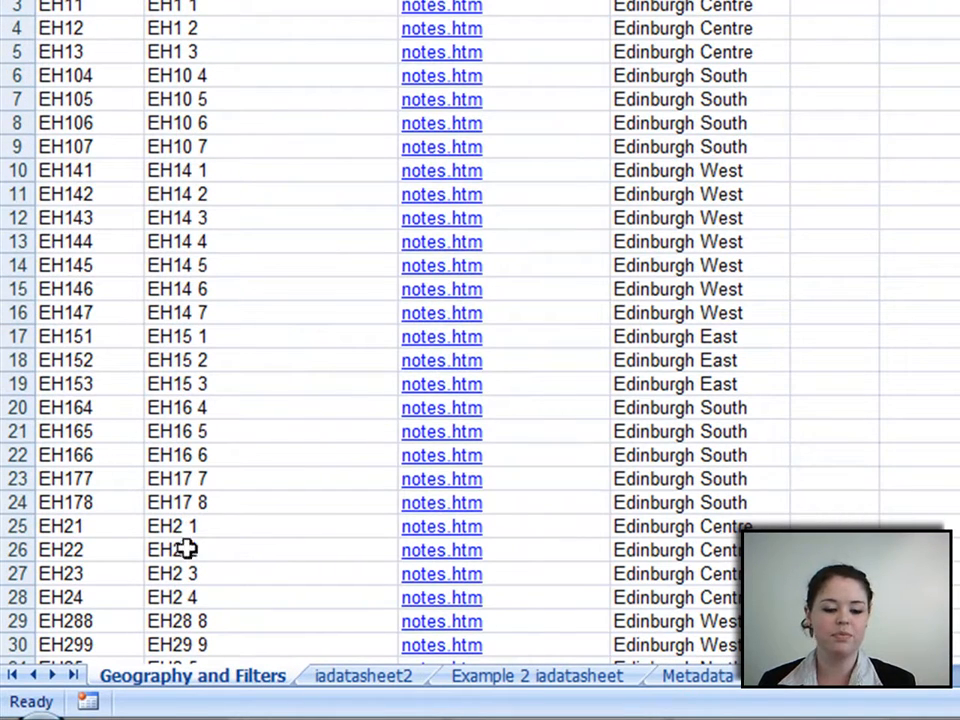
pyautogui.moveTo(248, 690)
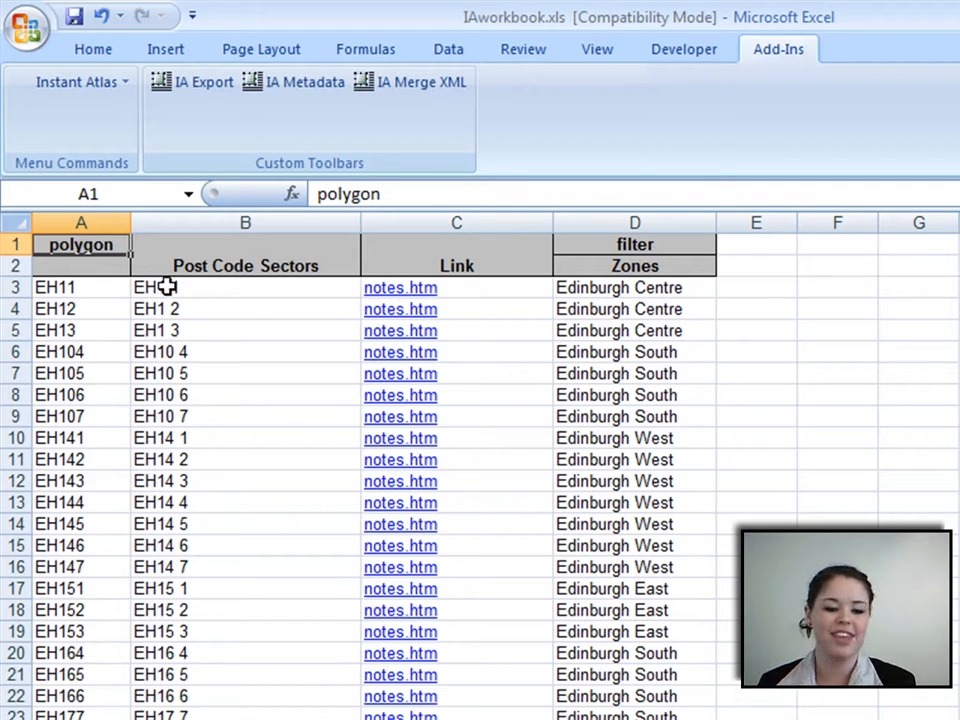
pyautogui.click(245, 265)
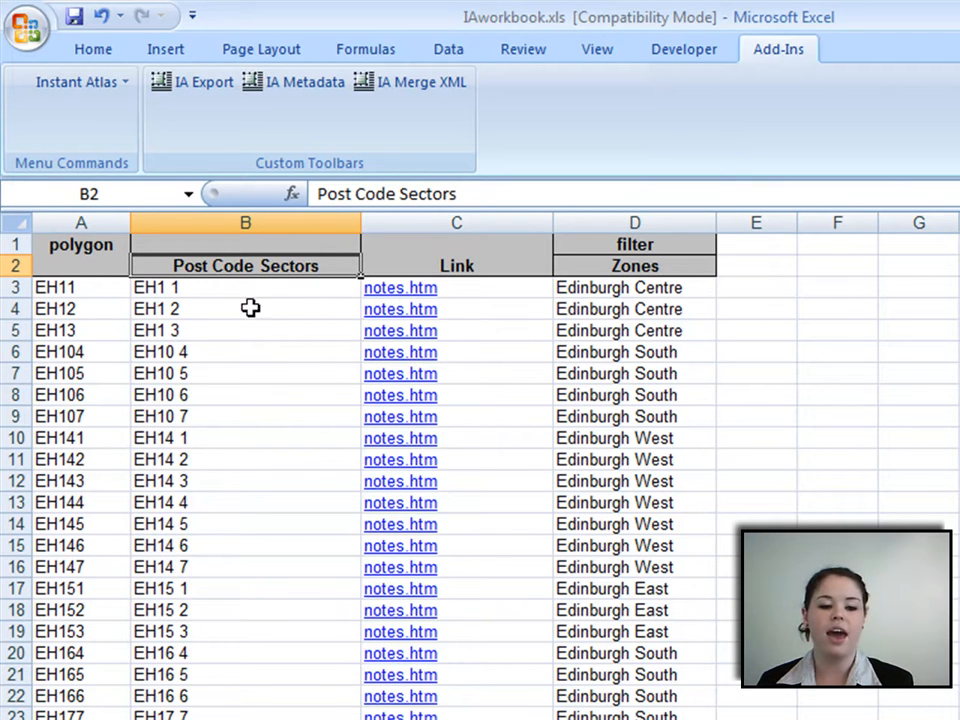
pyautogui.moveTo(203, 301)
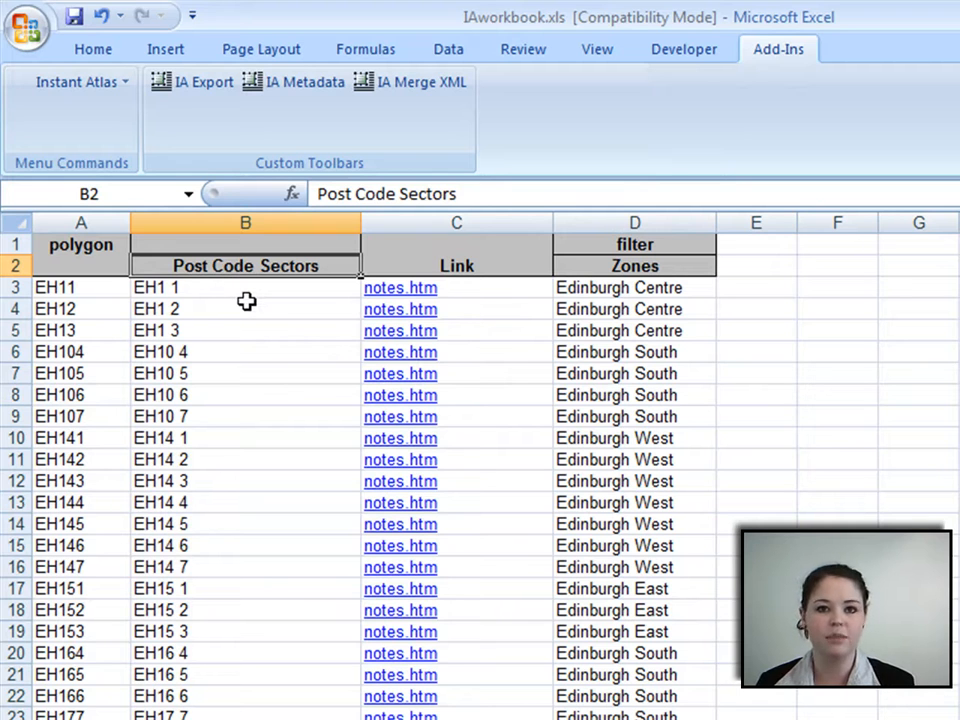
pyautogui.moveTo(207, 292)
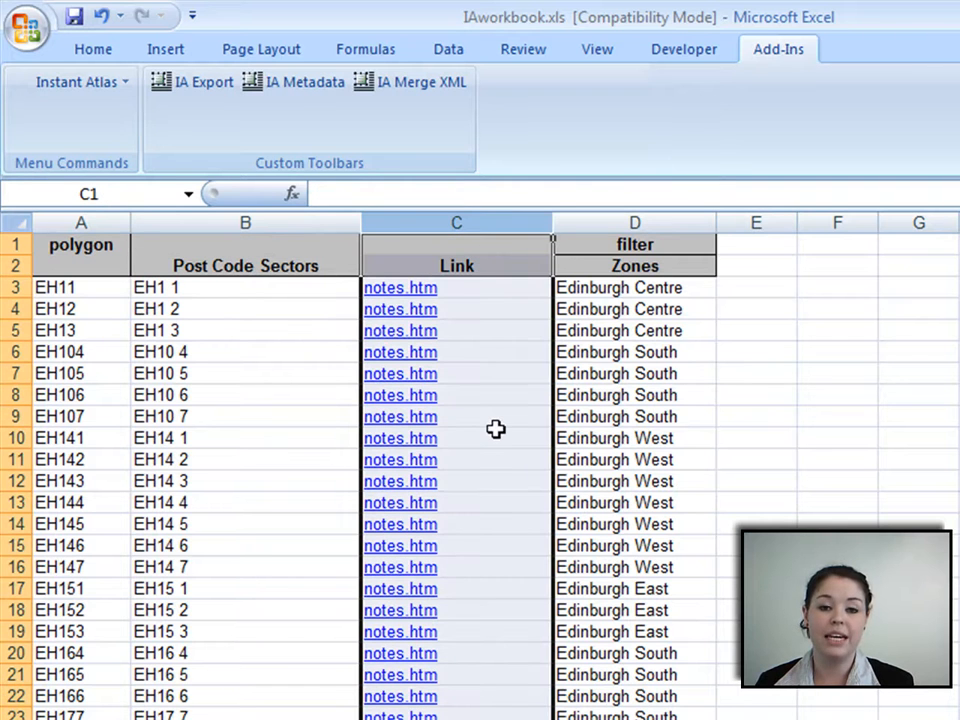
pyautogui.moveTo(495, 331)
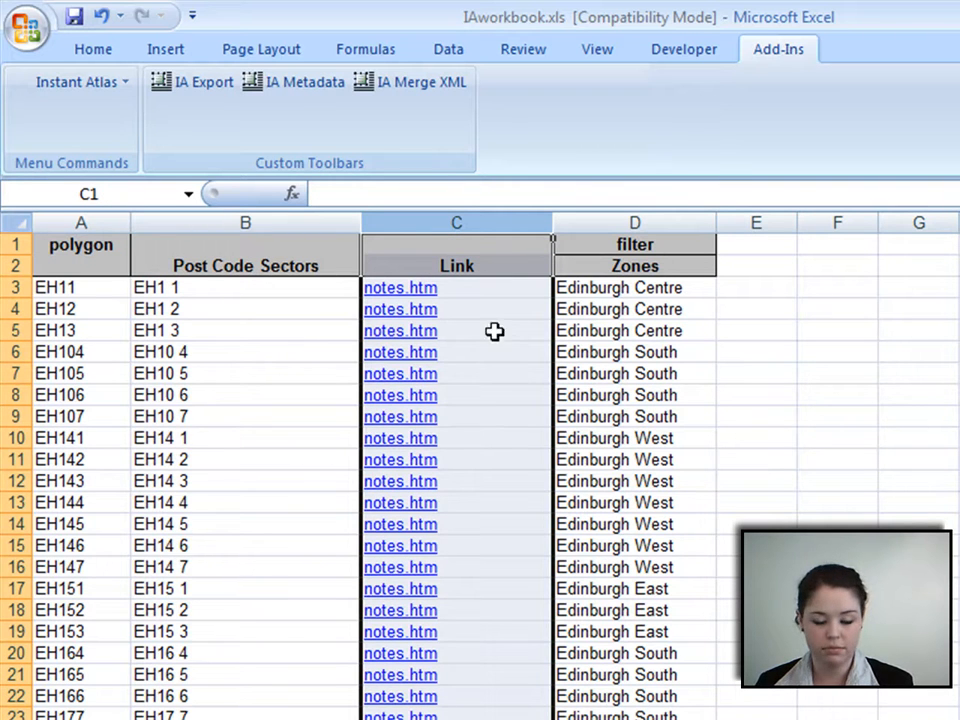
pyautogui.click(457, 265)
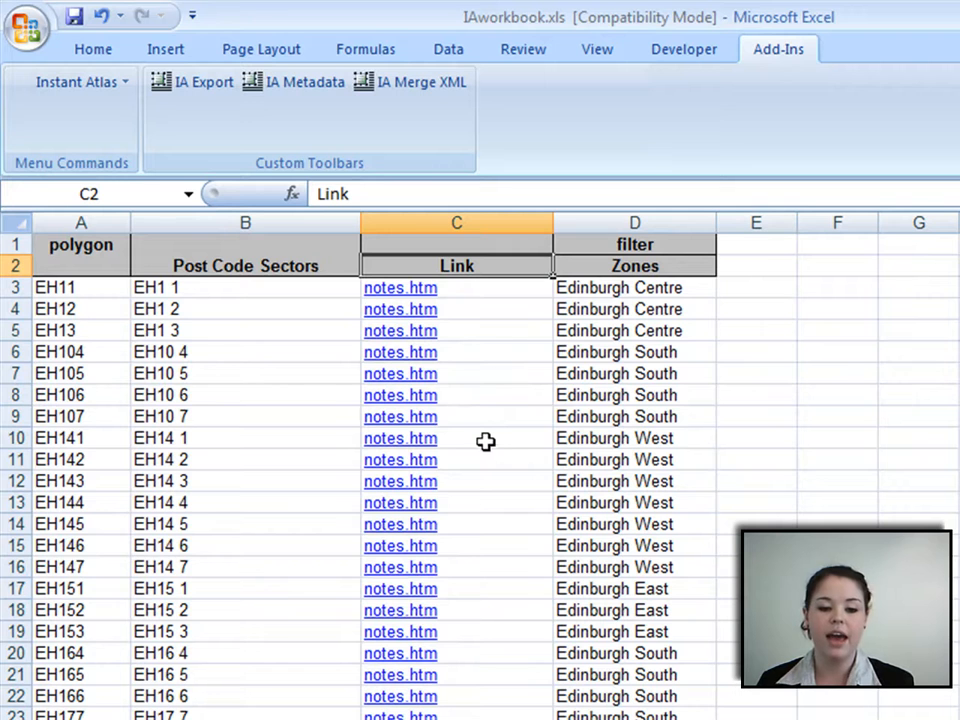
pyautogui.moveTo(420, 400)
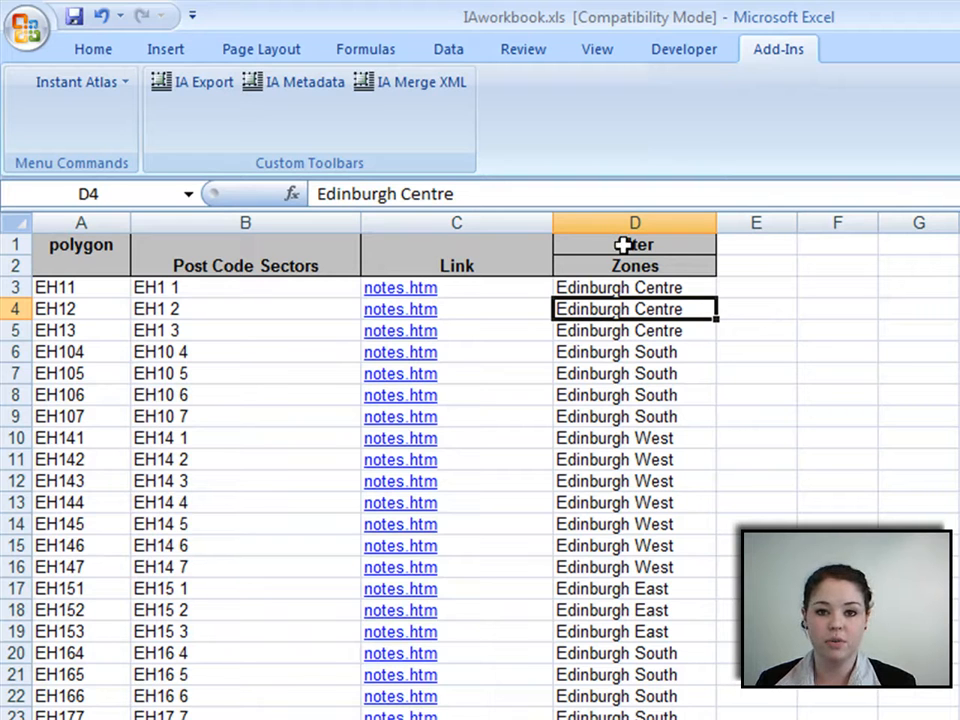
pyautogui.click(634, 244)
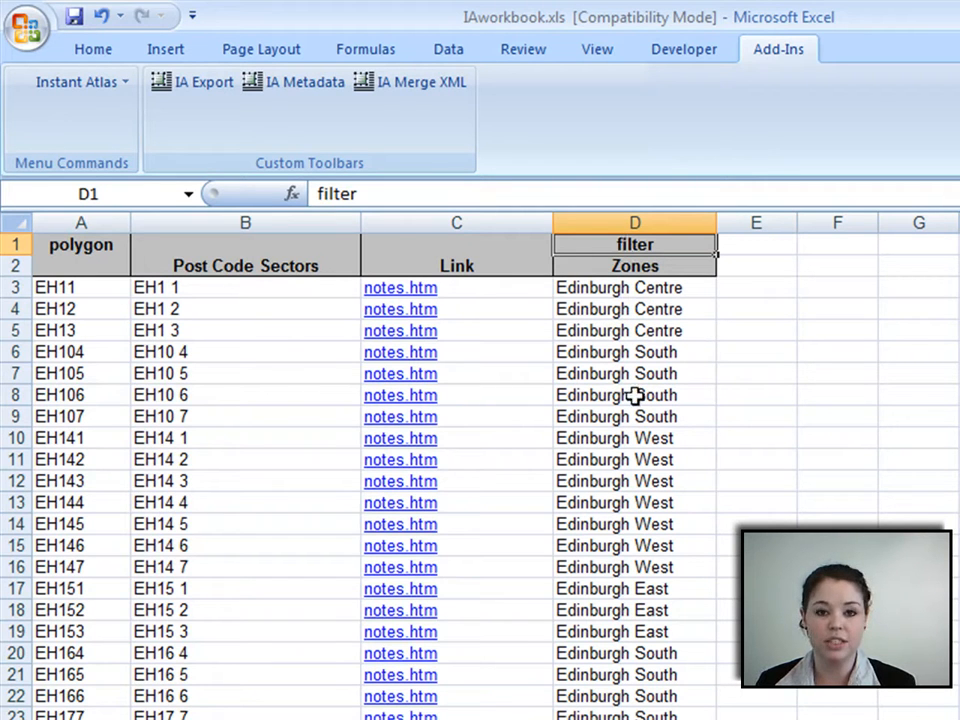
pyautogui.click(634, 265)
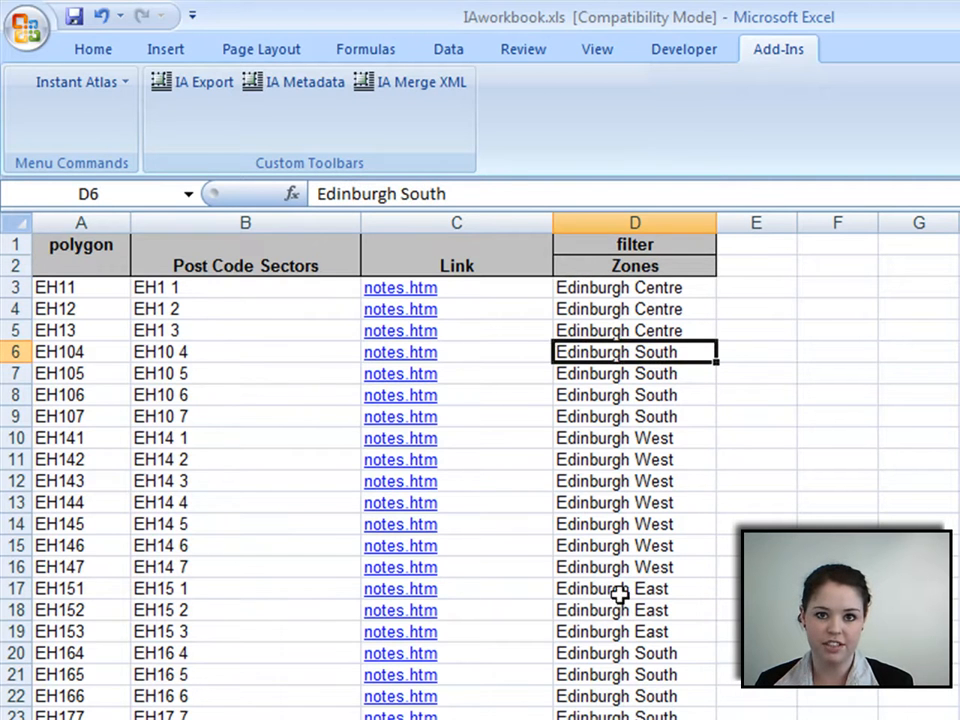
pyautogui.scroll(-3)
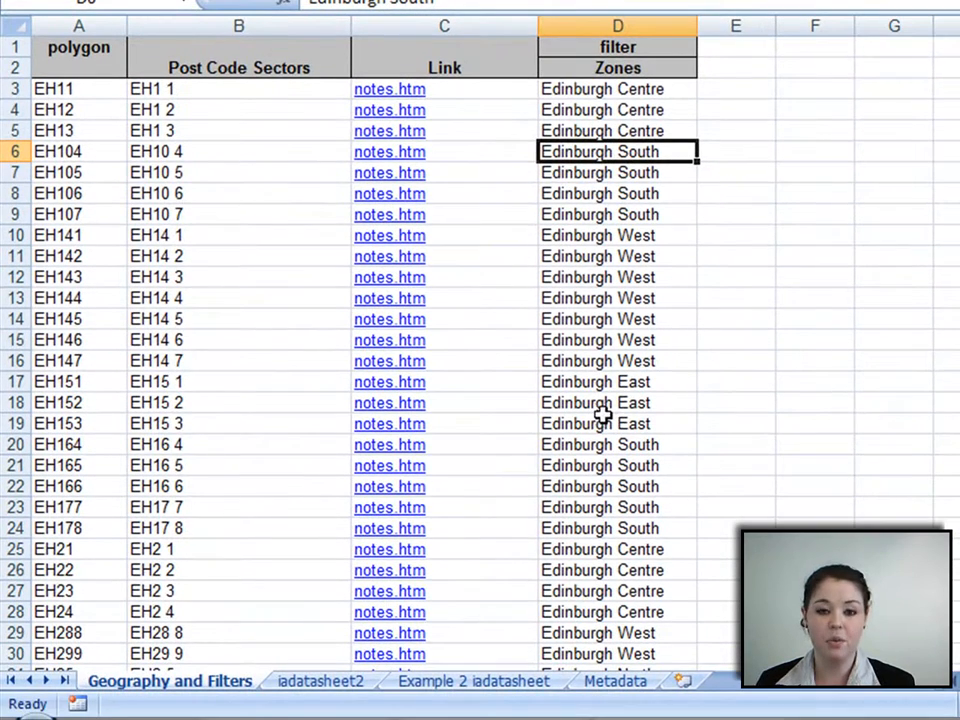
pyautogui.scroll(-3)
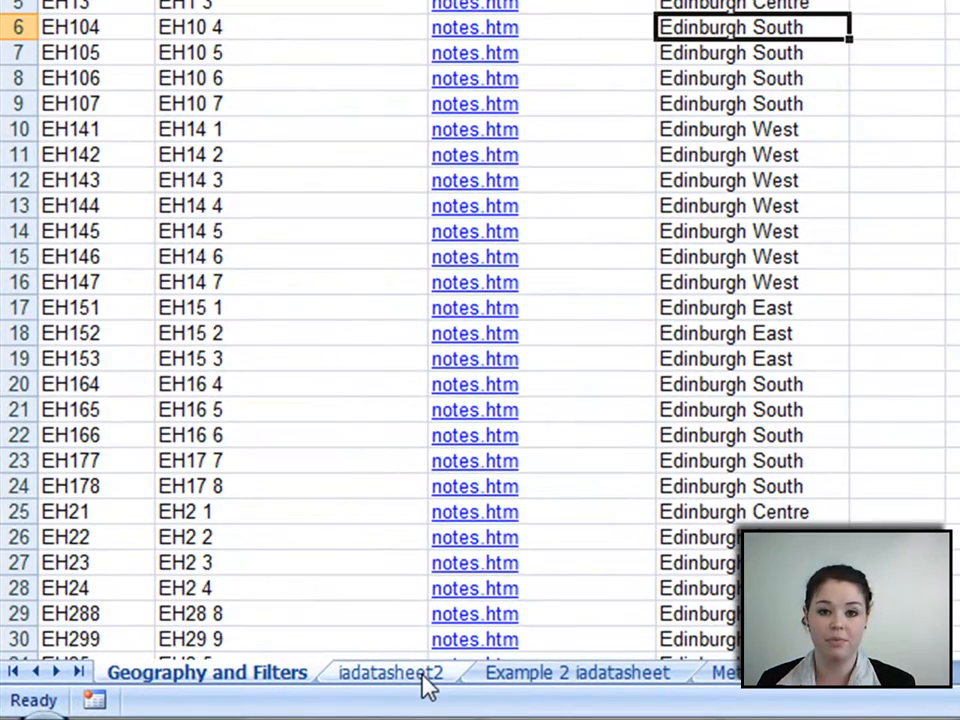
# Step: Open the iadatasheet2 sheet tab
pyautogui.click(388, 672)
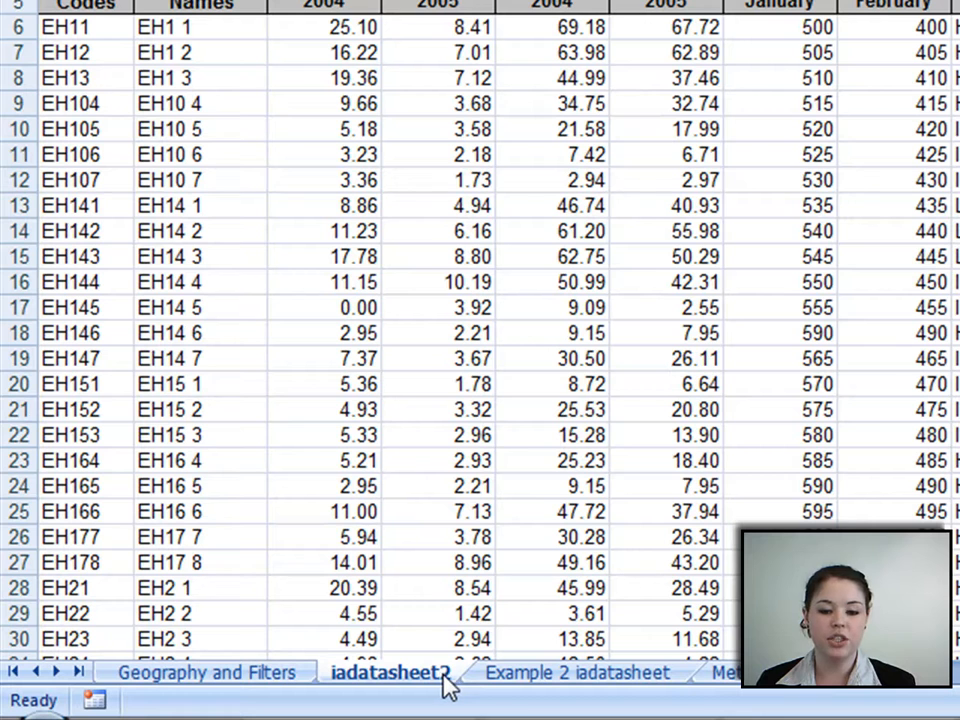
pyautogui.moveTo(385, 683)
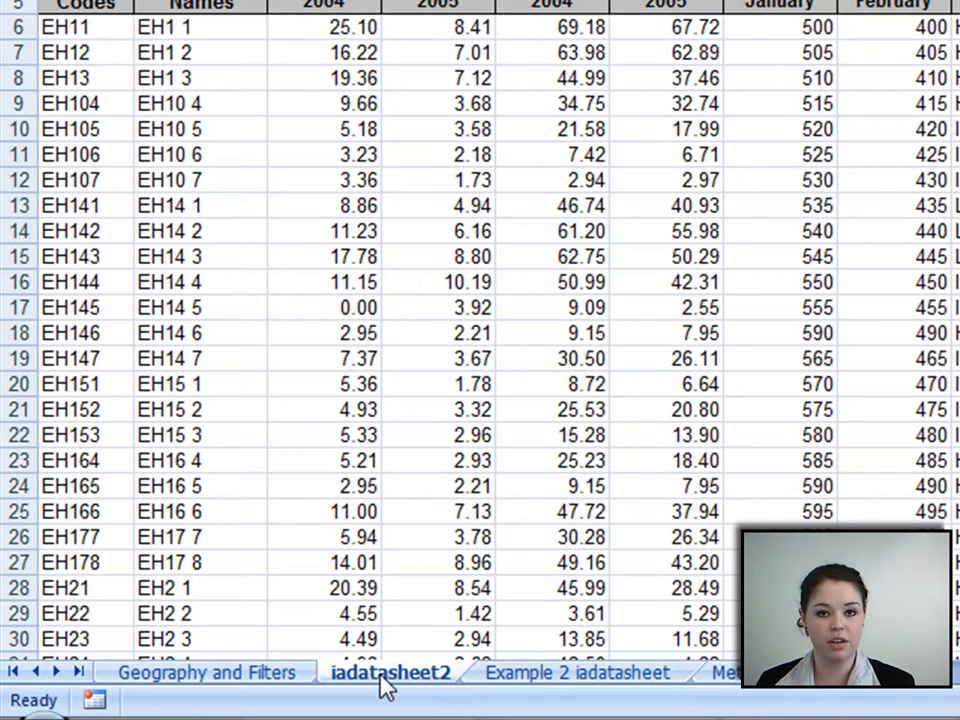
pyautogui.moveTo(348, 690)
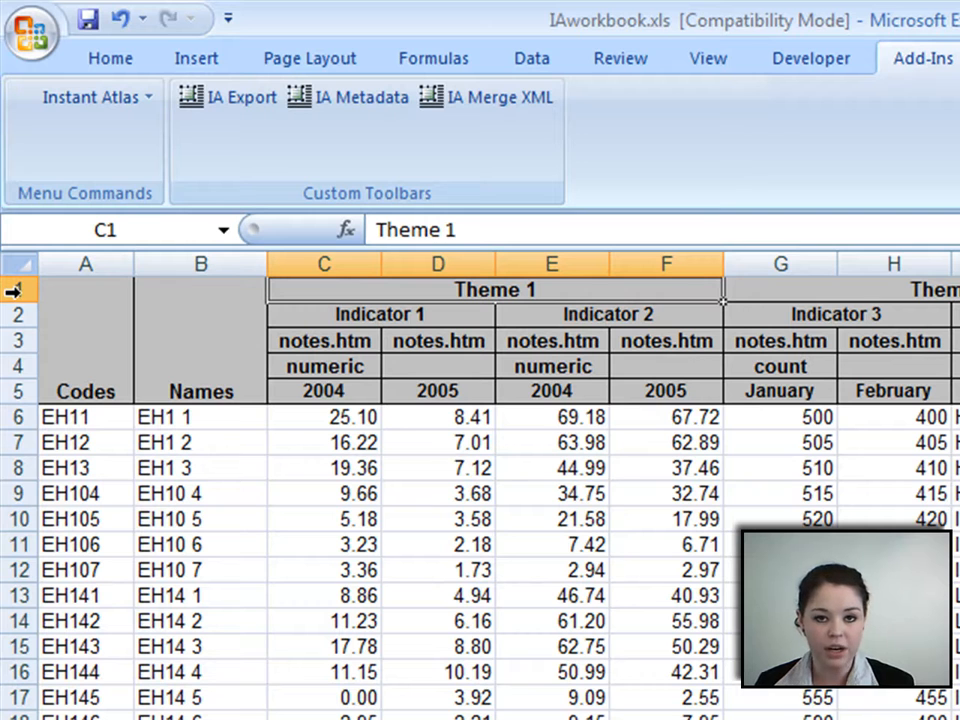
pyautogui.click(14, 289)
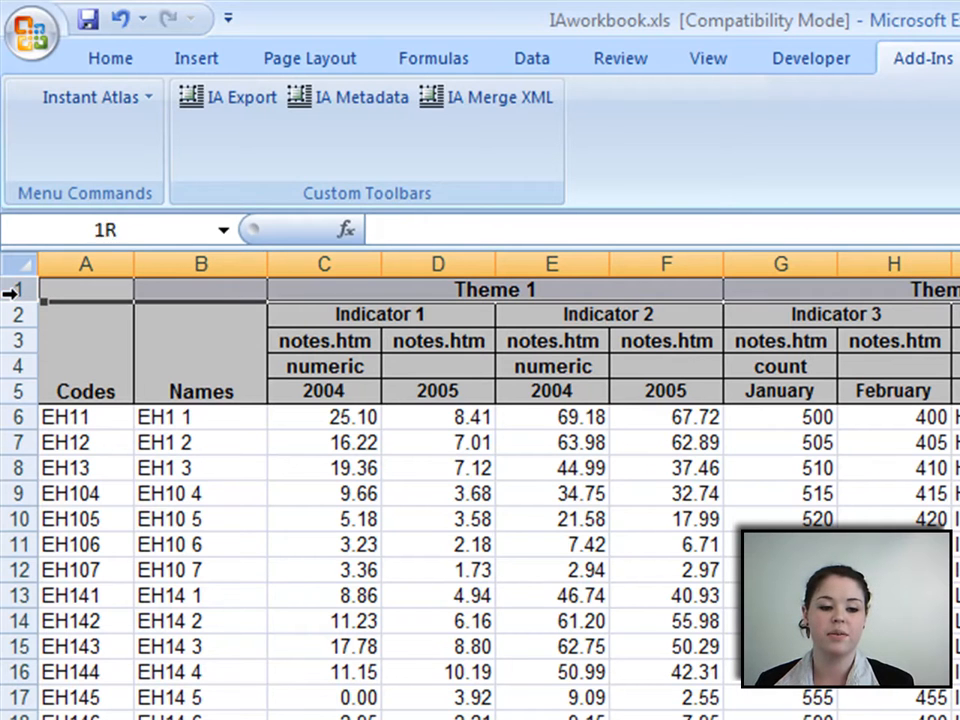
pyautogui.click(353, 289)
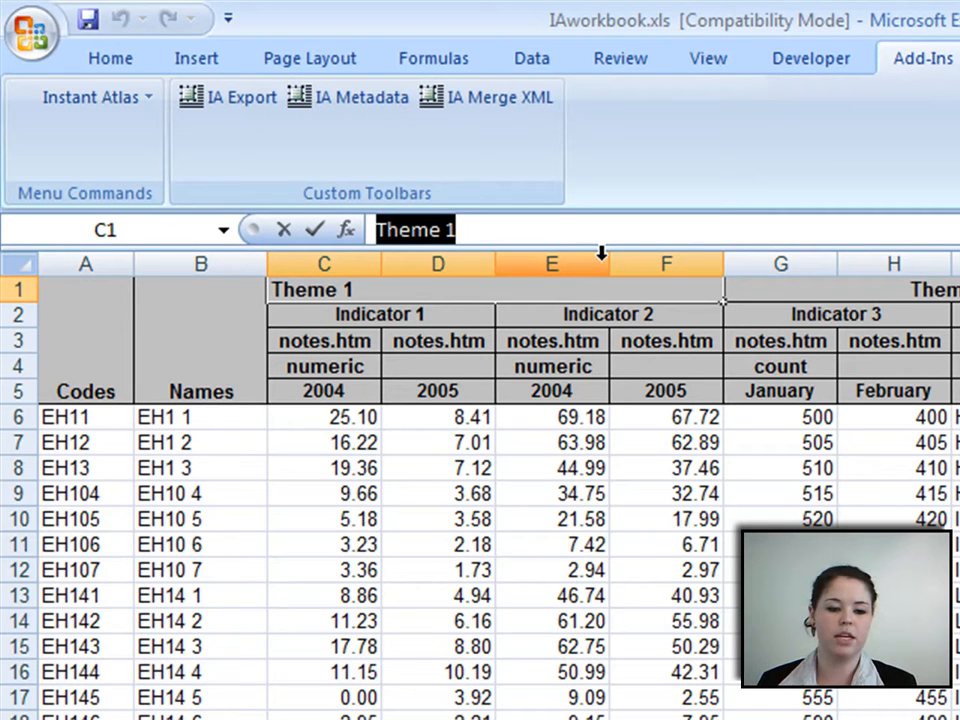
pyautogui.write('Hospital Admissions')
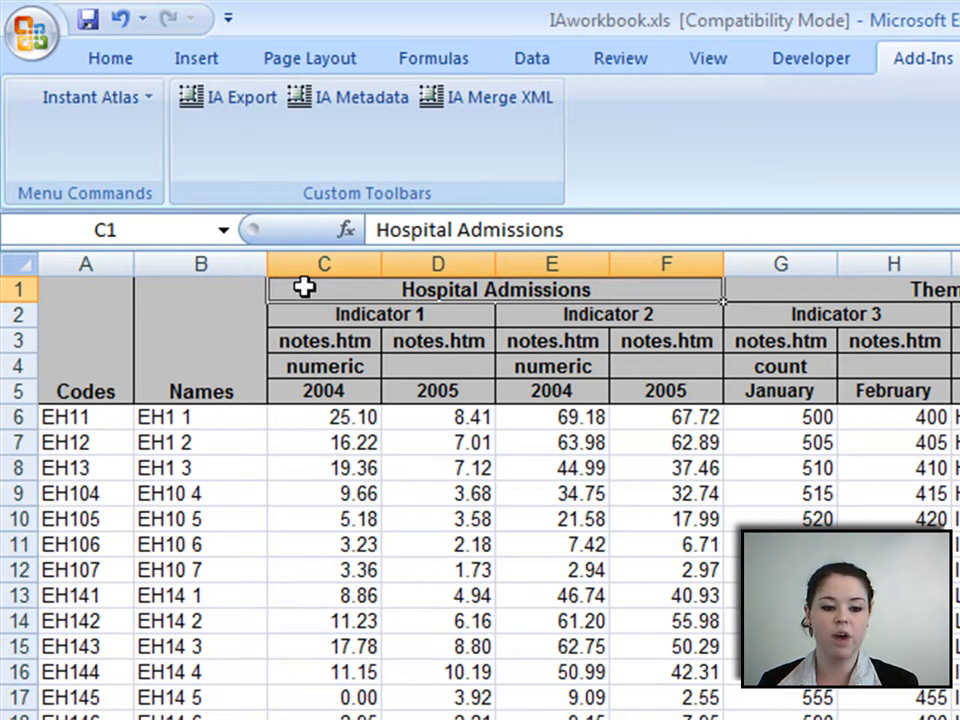
pyautogui.moveTo(670, 290)
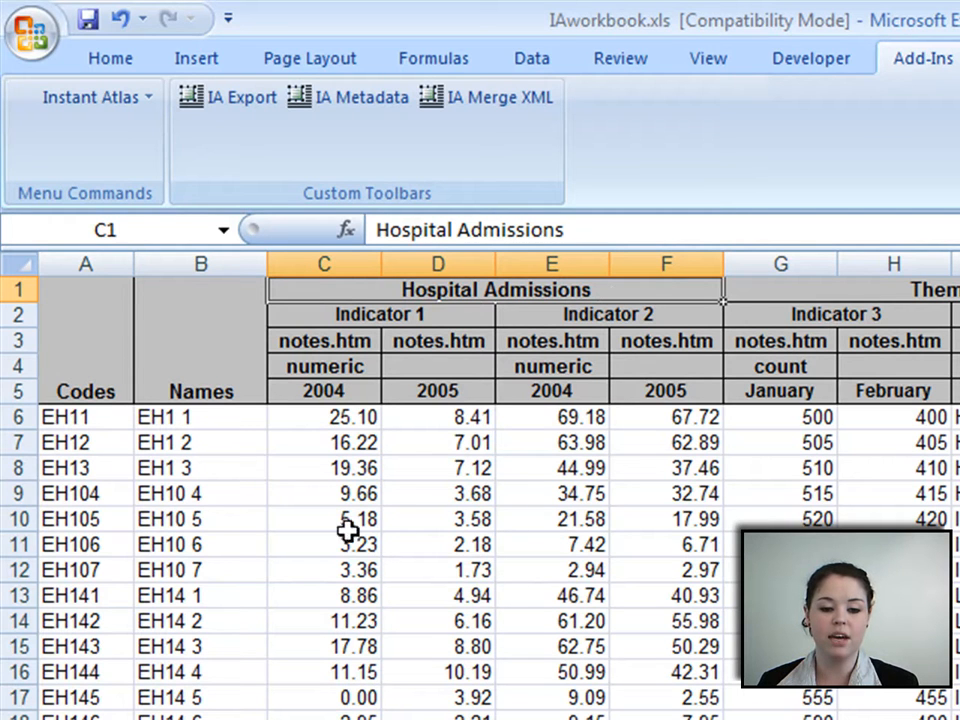
pyautogui.moveTo(610, 460)
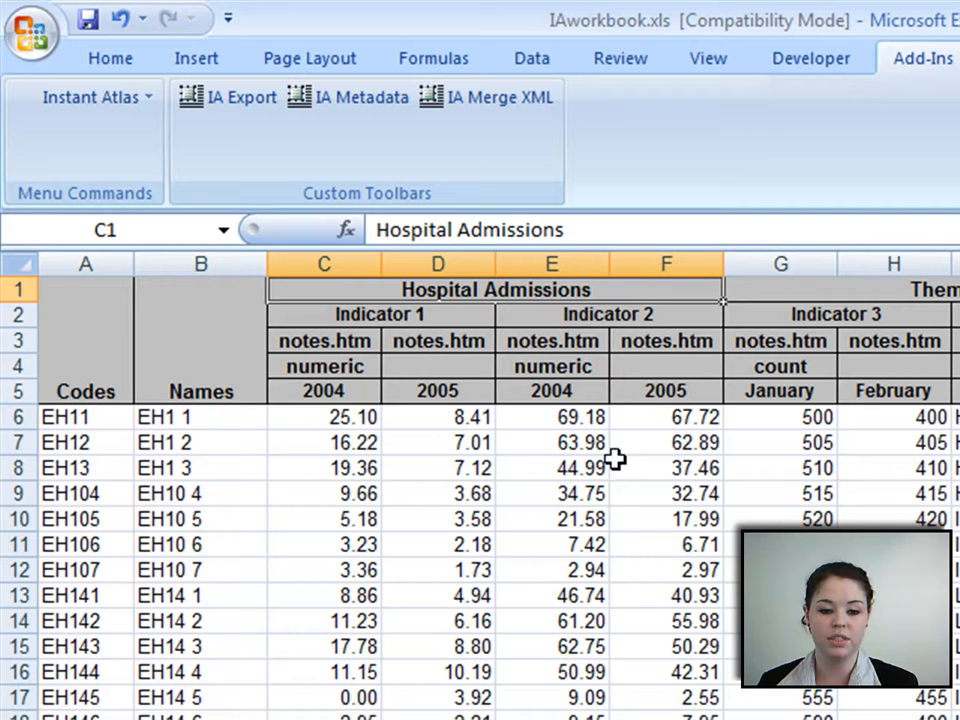
pyautogui.moveTo(477, 601)
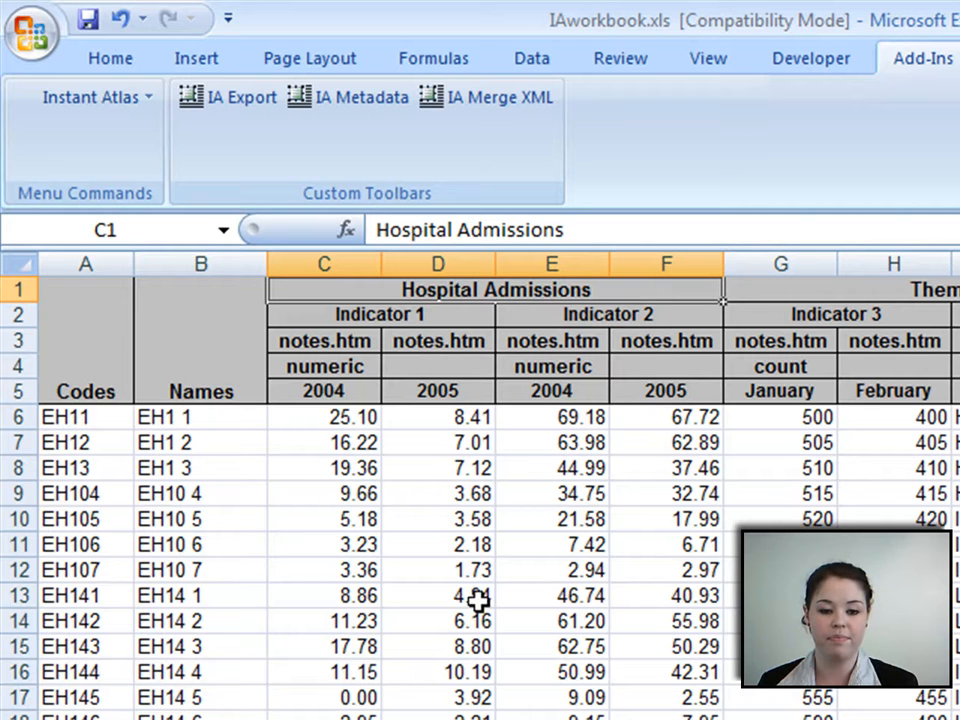
# Step: Rename the Indicator 1 heading in C2 to 'Under 18 years'
pyautogui.click(378, 314)
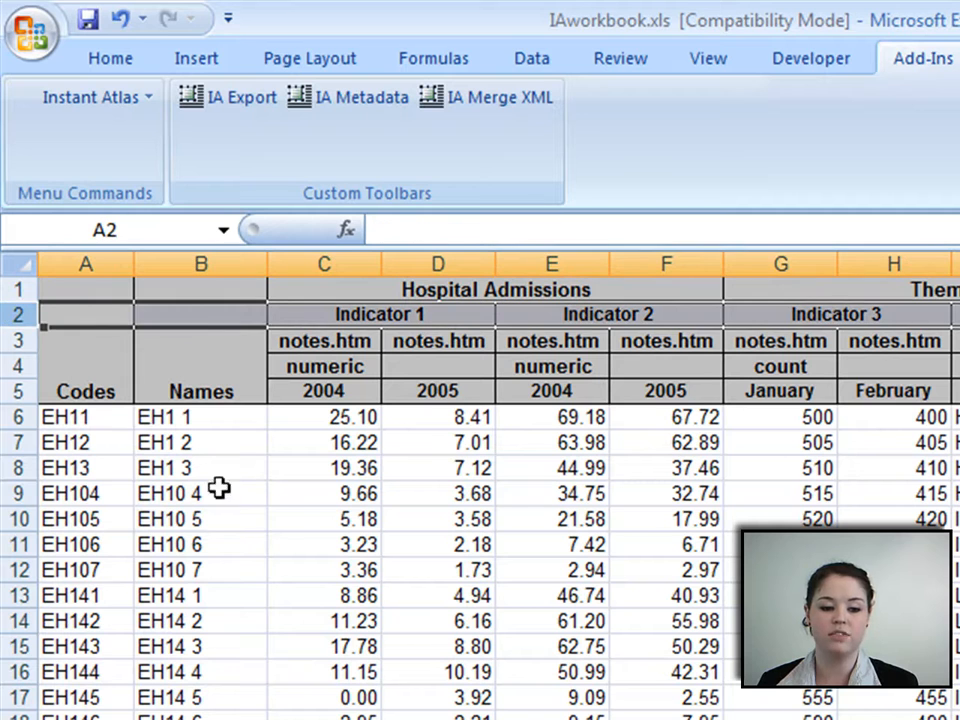
pyautogui.click(380, 314)
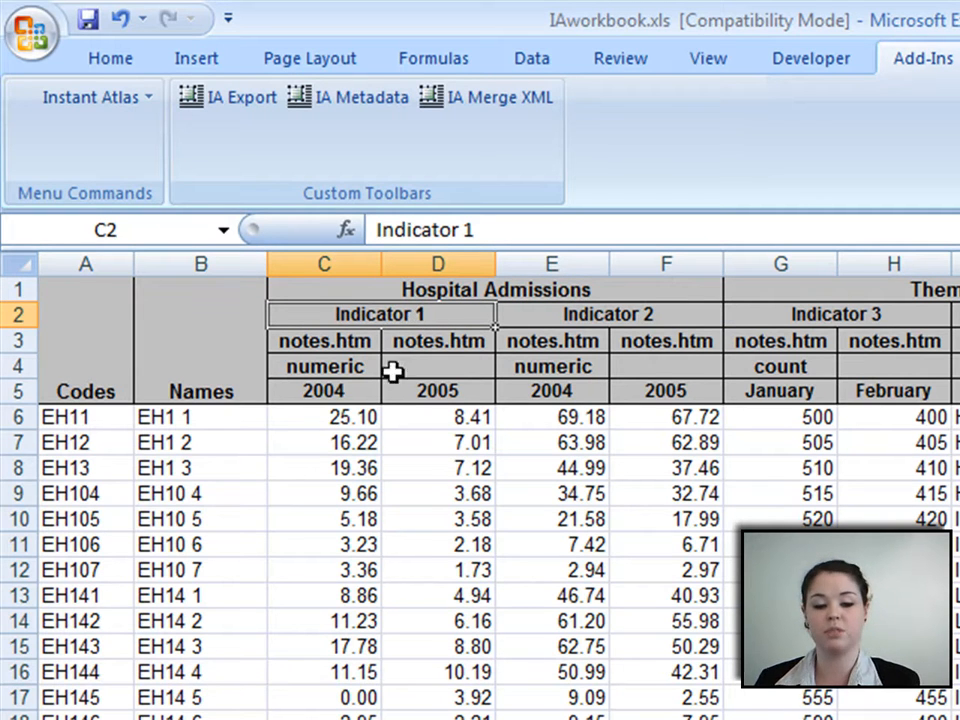
pyautogui.click(323, 442)
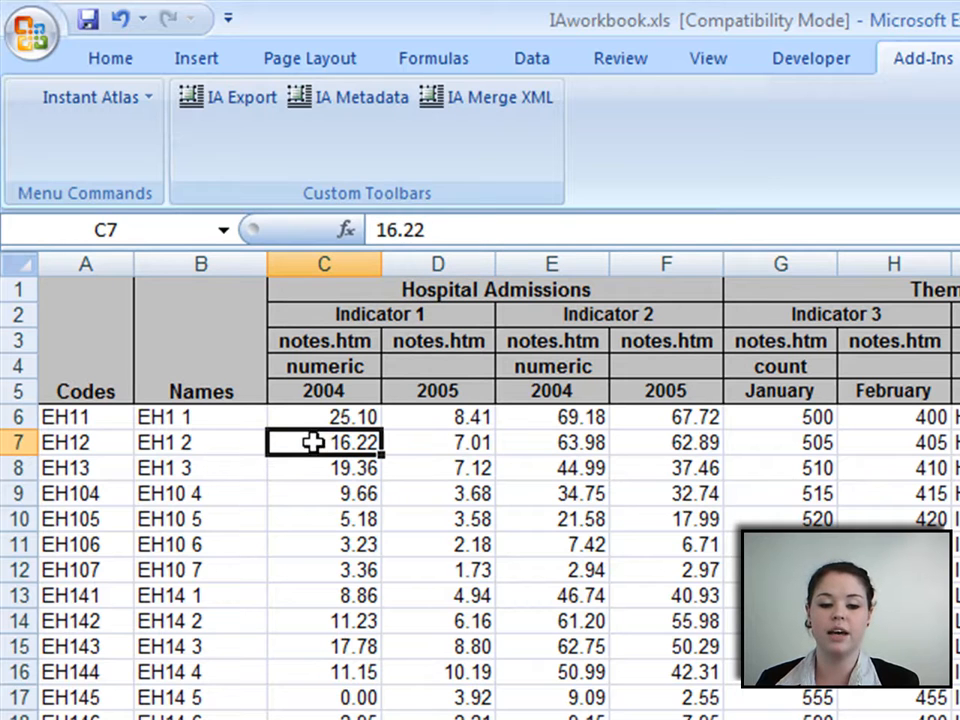
pyautogui.moveTo(405, 318)
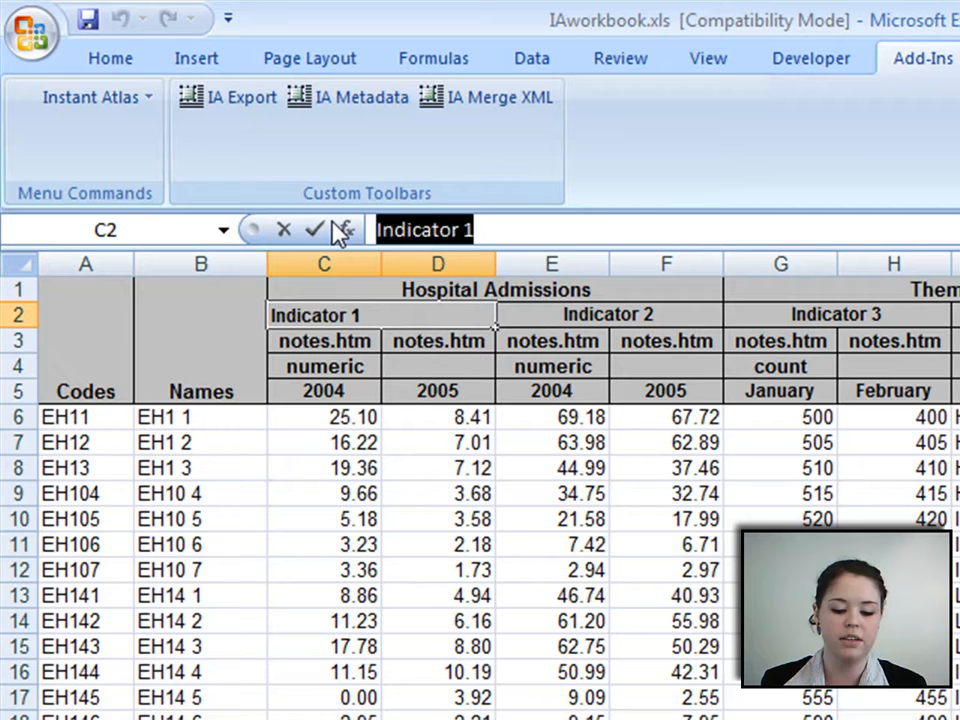
pyautogui.write('Under')
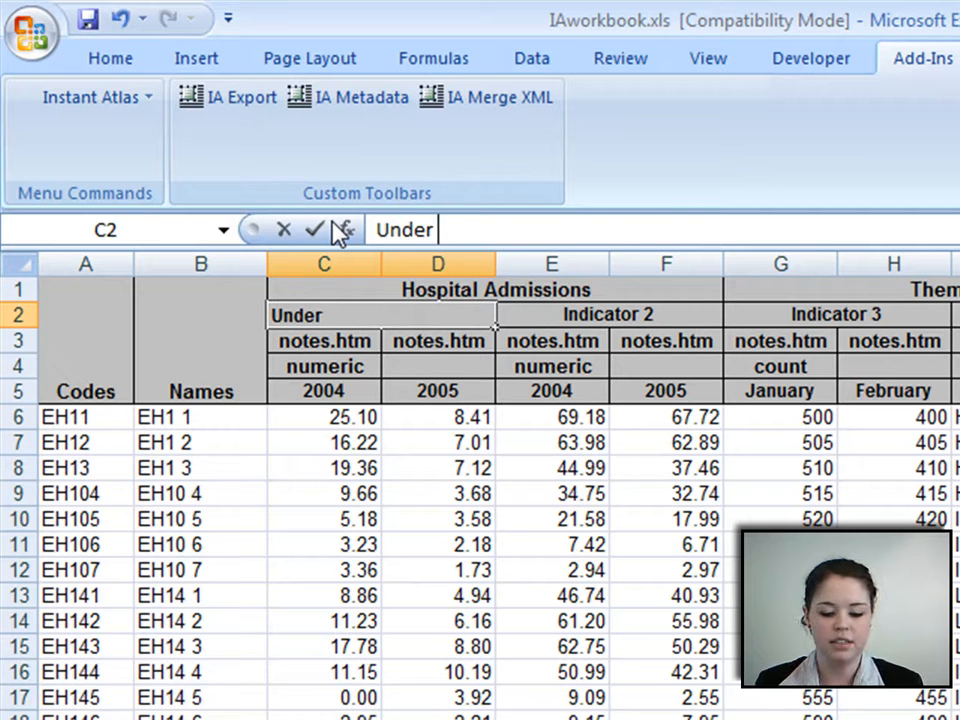
pyautogui.write('18 years')
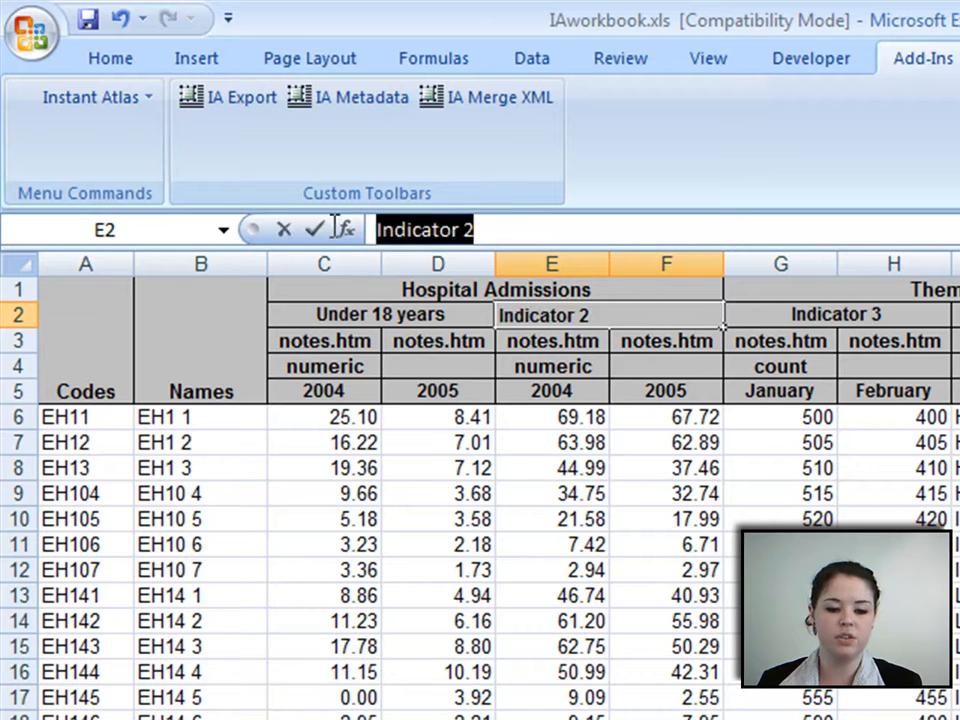
# Step: Rename the Indicator 2 heading in E2 to 'Over 18 years'
pyautogui.write('Over')
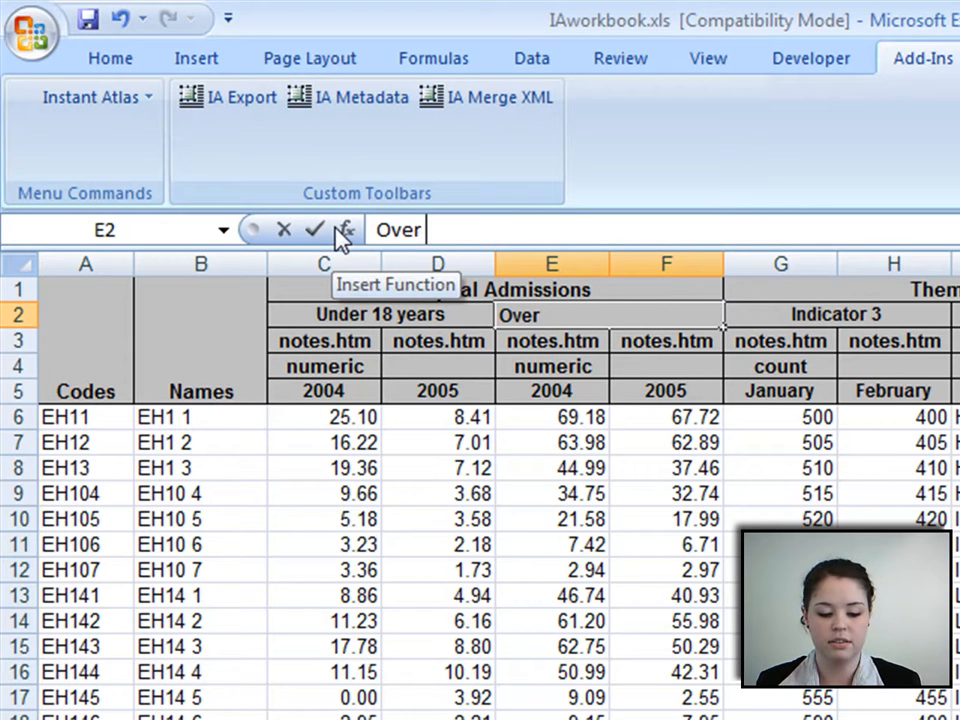
pyautogui.write('18 years')
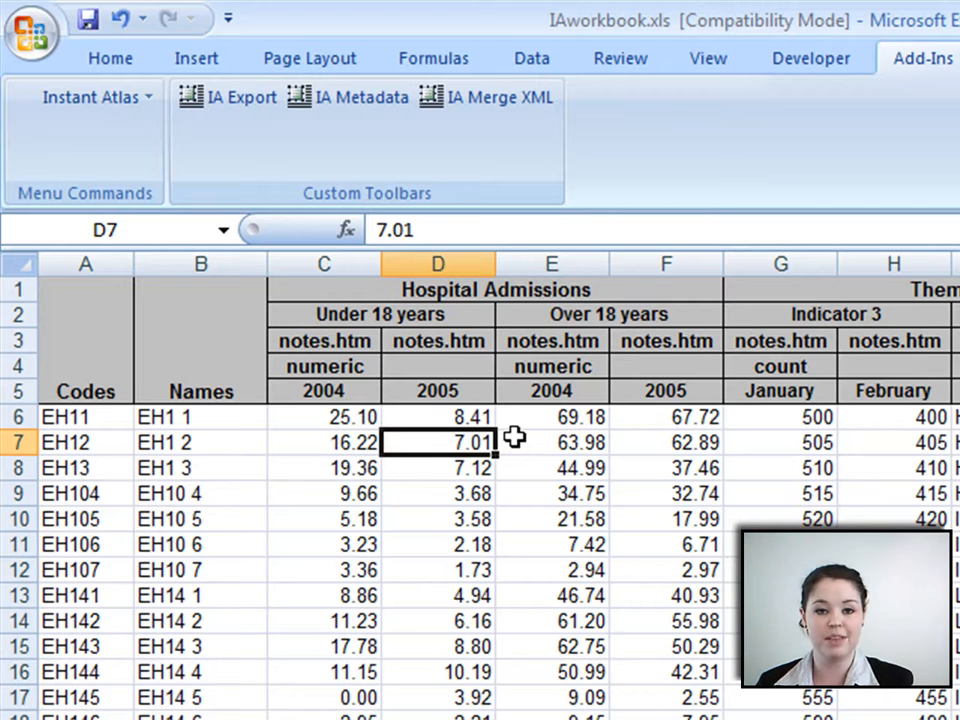
pyautogui.click(323, 340)
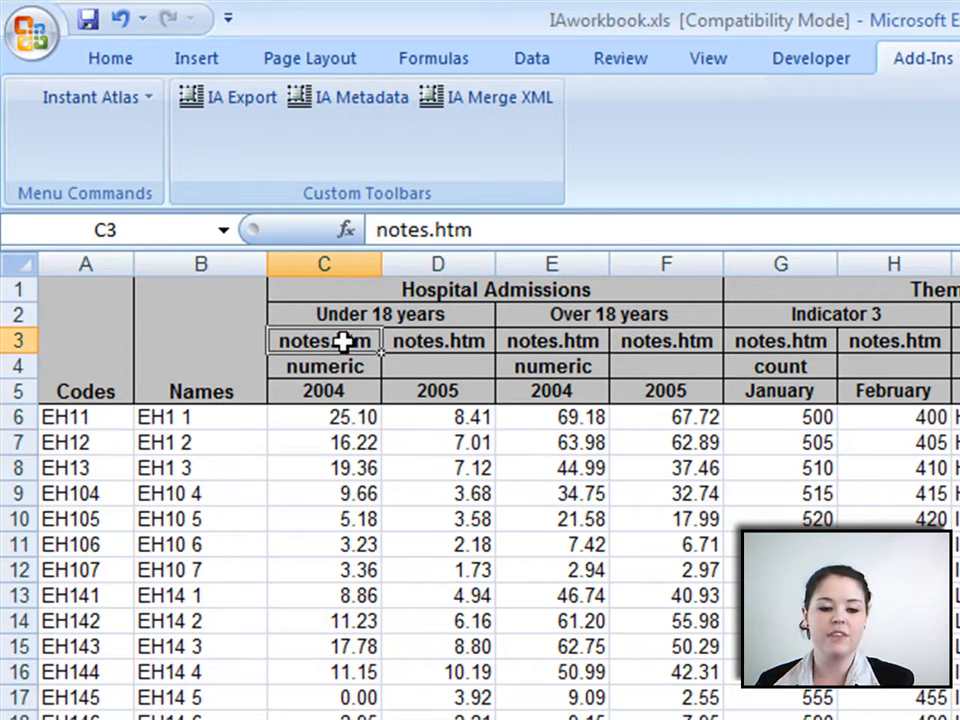
pyautogui.moveTo(352, 338)
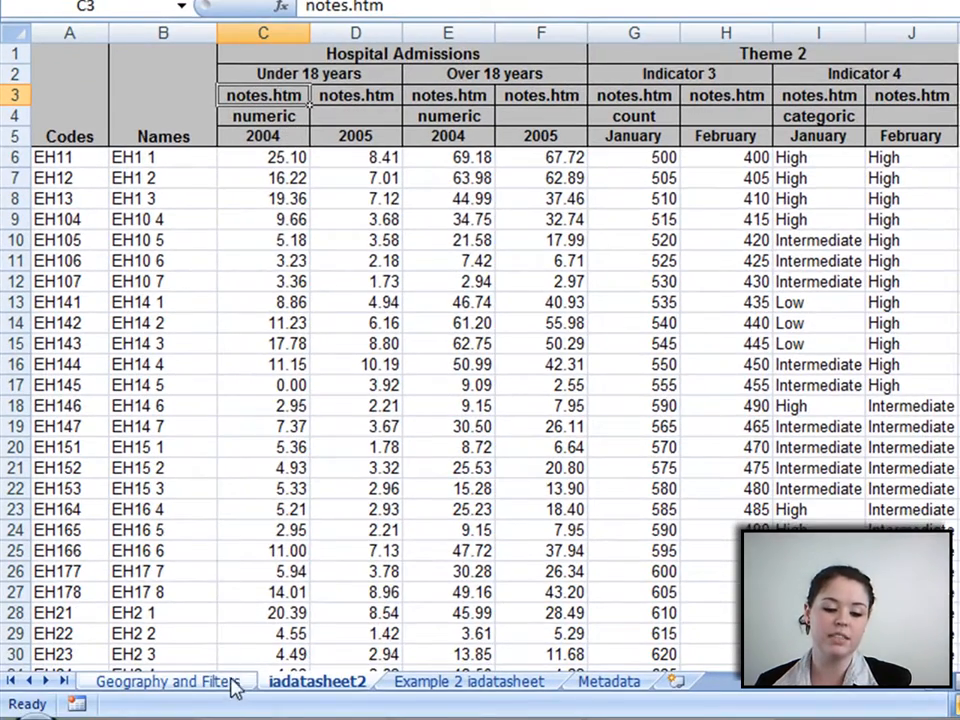
pyautogui.click(166, 681)
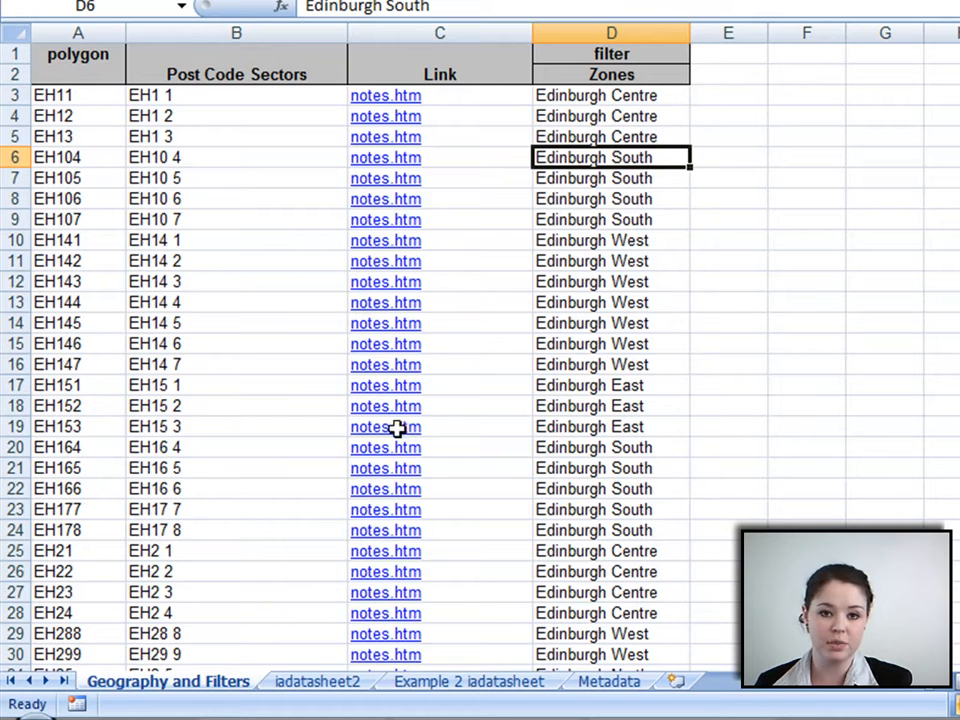
pyautogui.moveTo(60, 122)
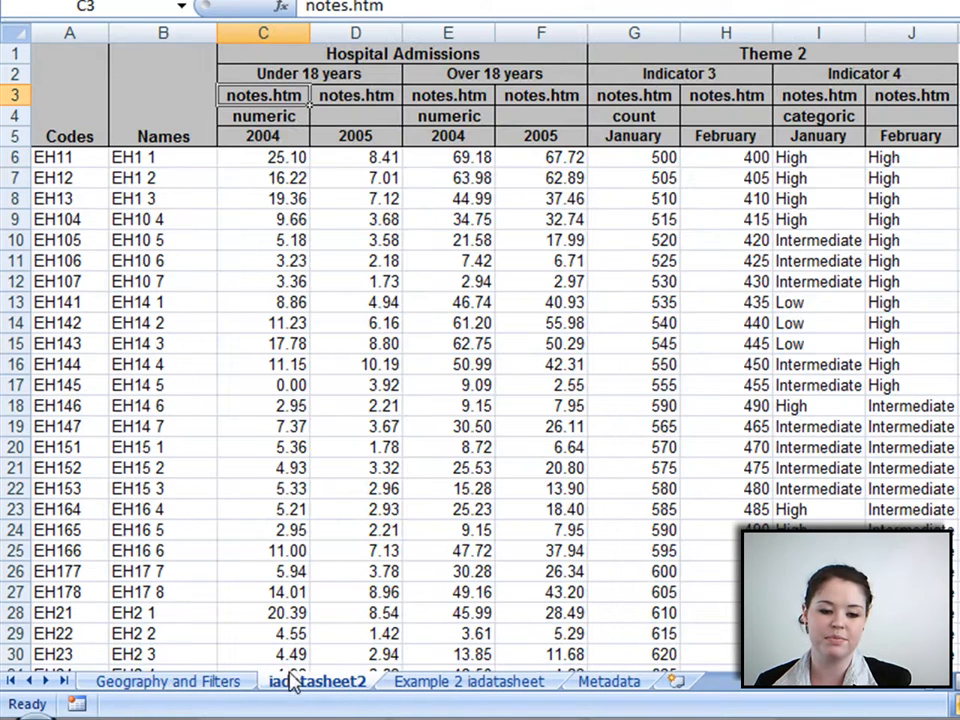
pyautogui.click(263, 116)
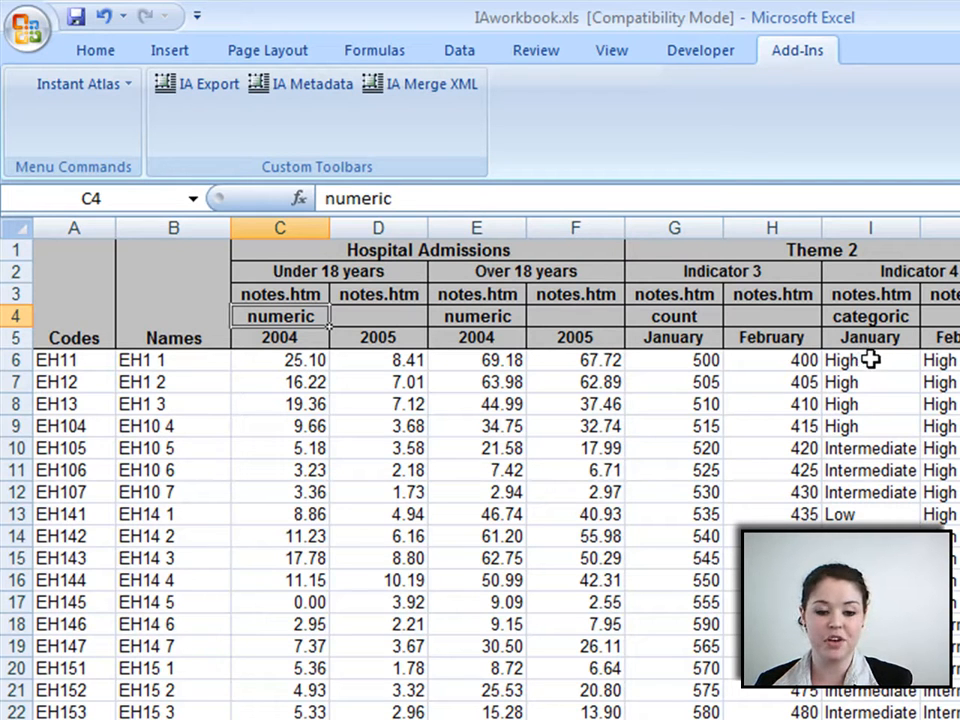
pyautogui.click(280, 359)
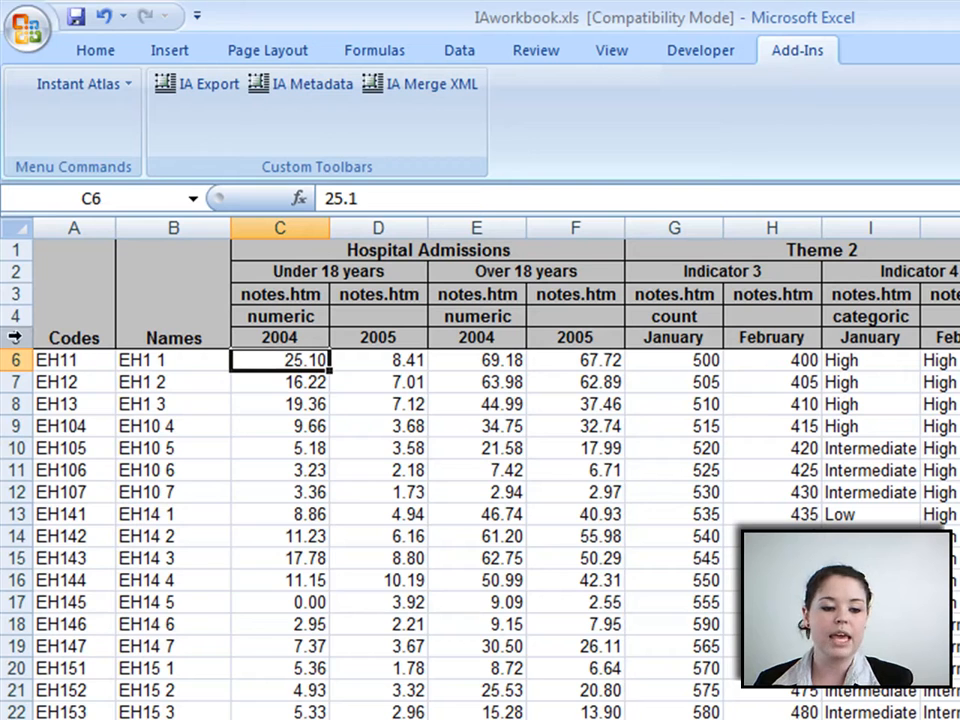
pyautogui.click(73, 338)
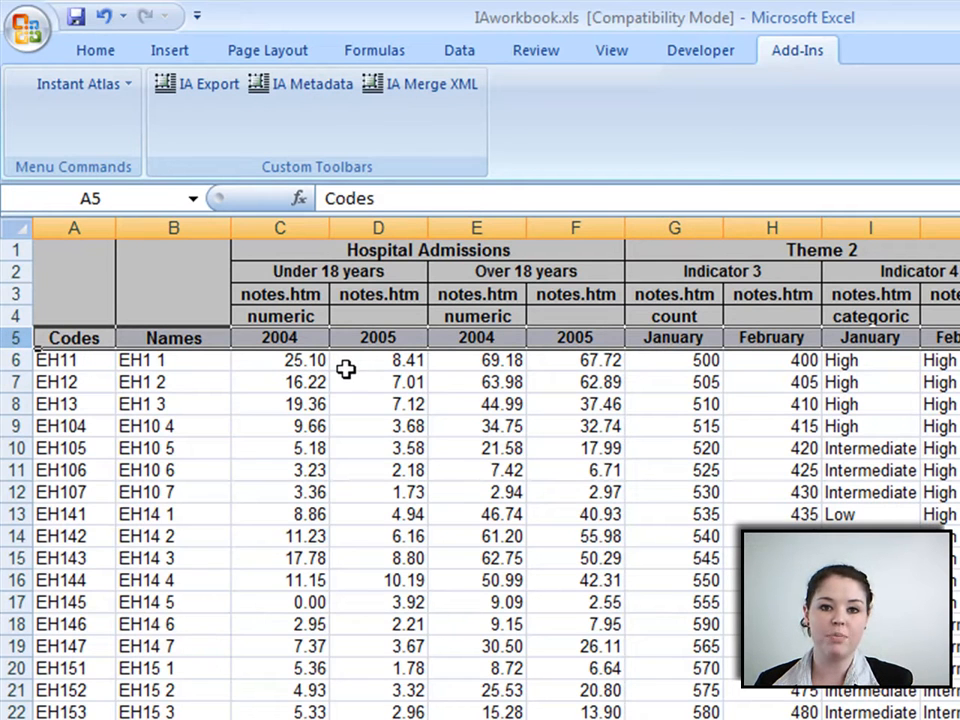
pyautogui.click(280, 338)
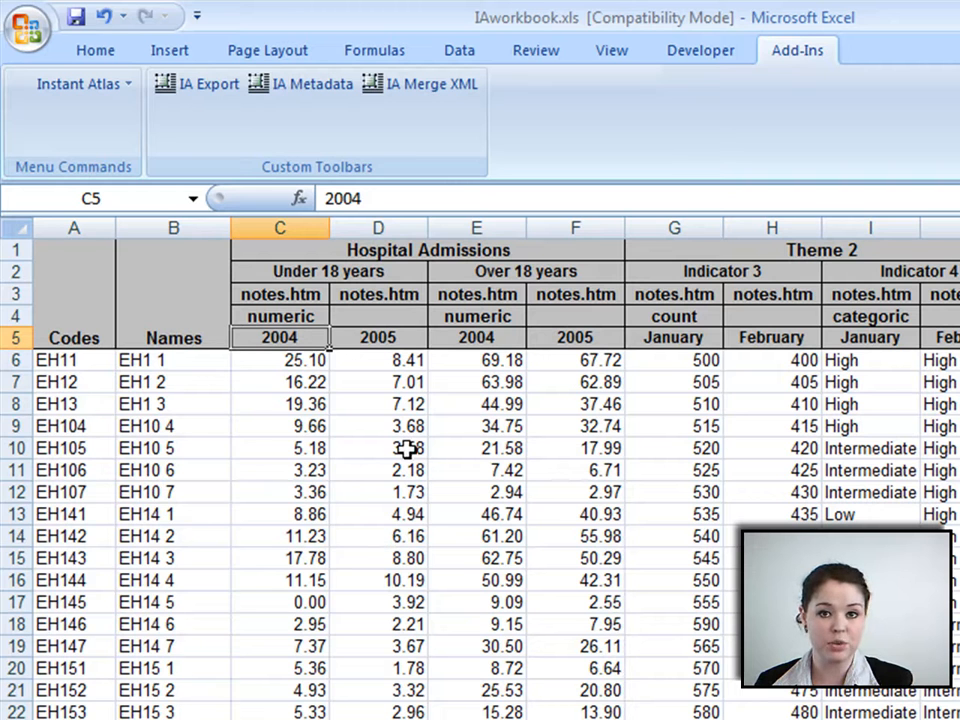
pyautogui.click(673, 337)
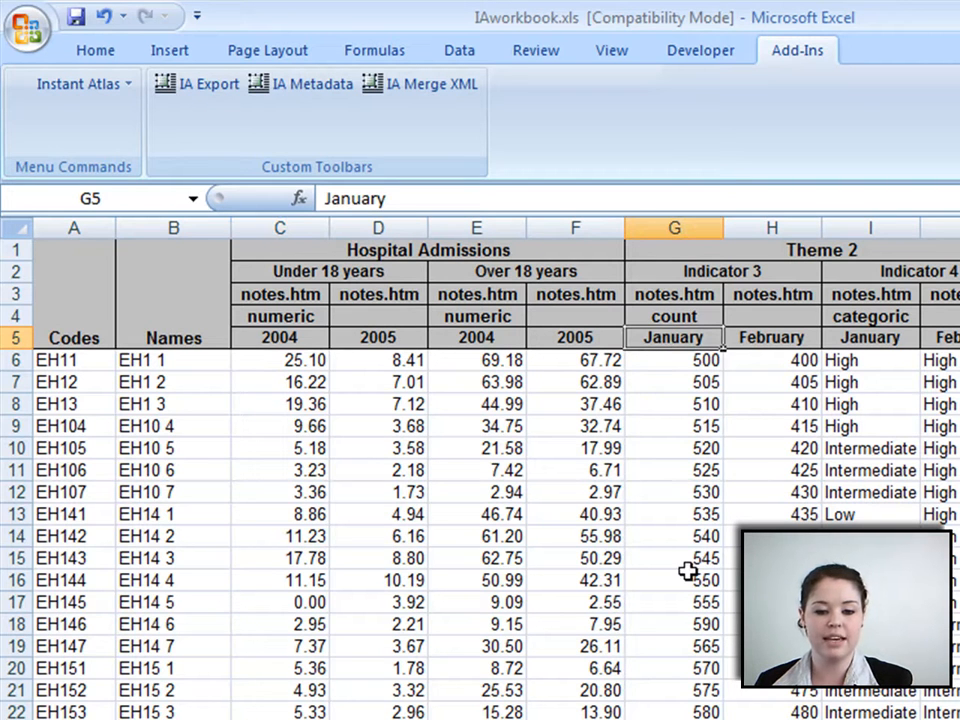
pyautogui.moveTo(688, 458)
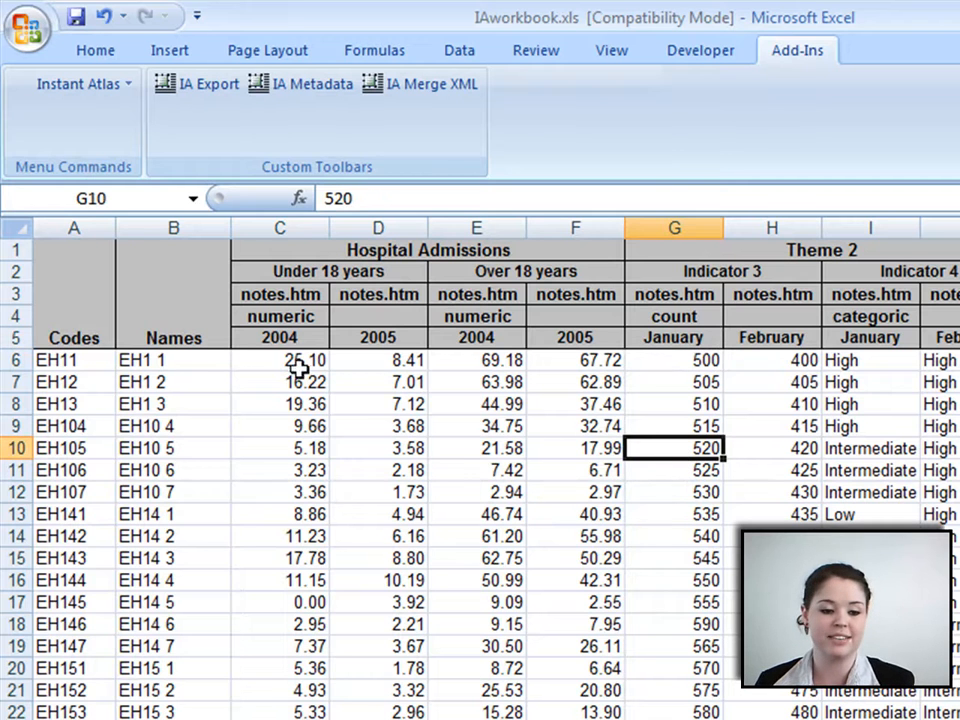
pyautogui.click(378, 425)
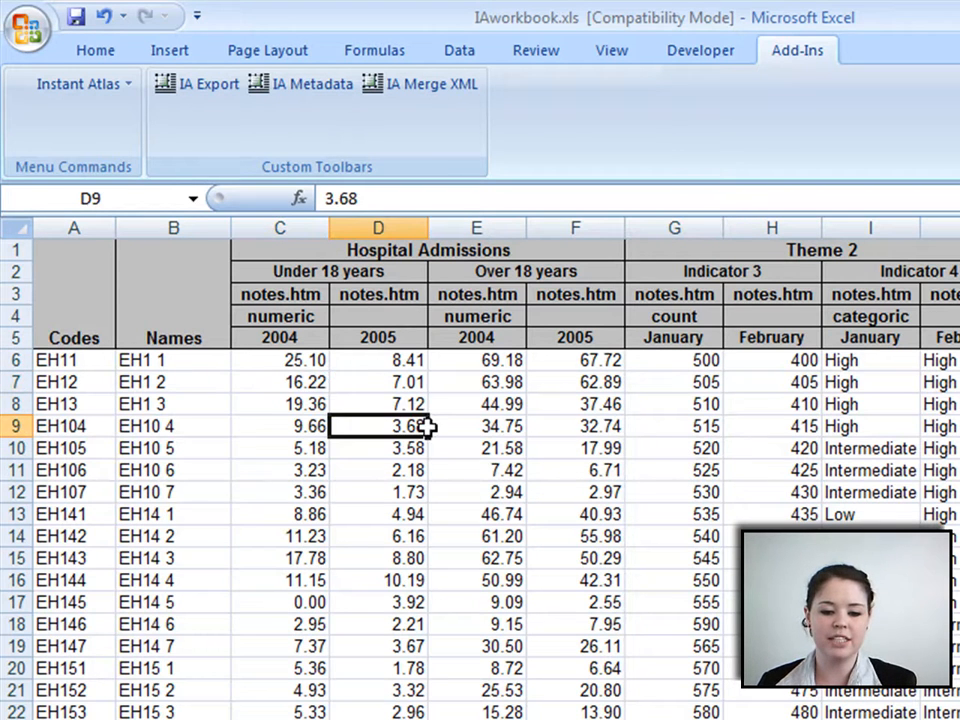
pyautogui.click(771, 425)
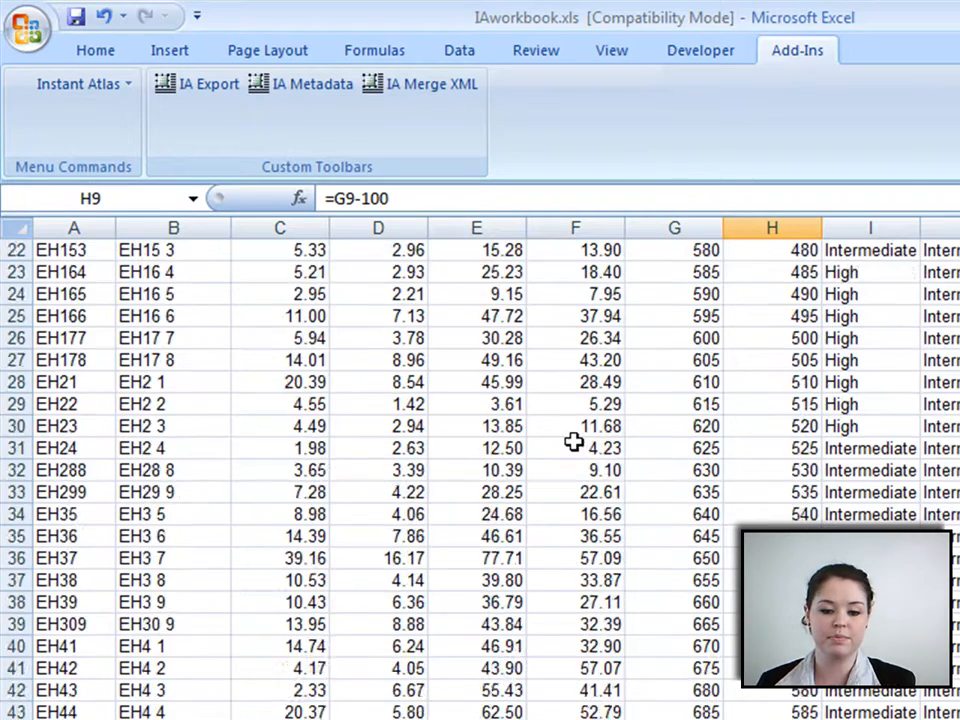
# Step: Change the City of Edinburgh comparison code from #1 to #EDI
pyautogui.scroll(-3)
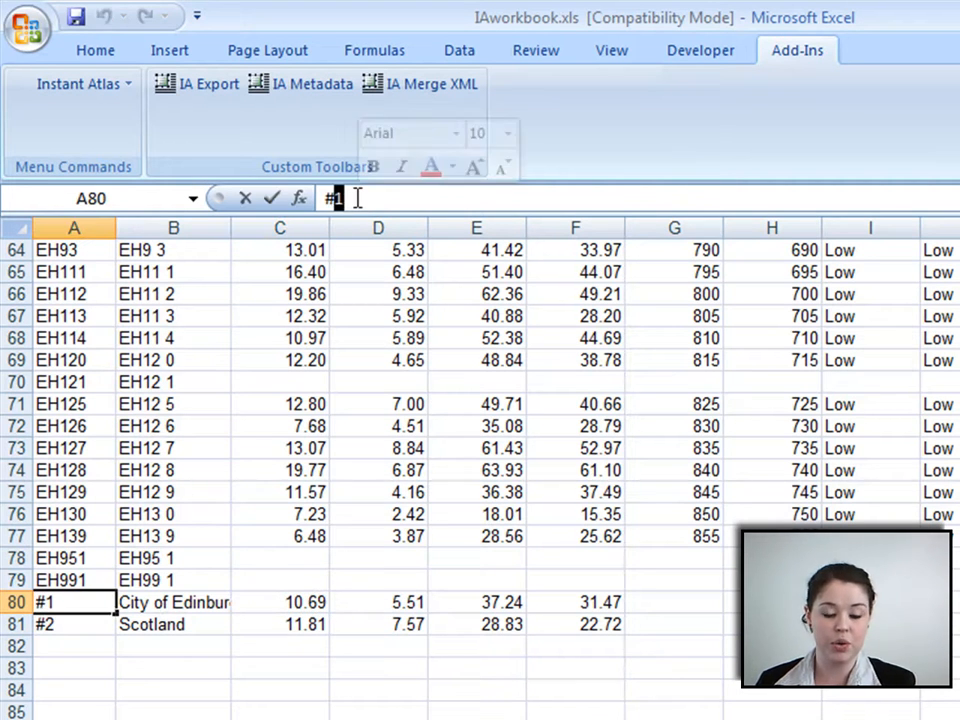
pyautogui.write('EDI')
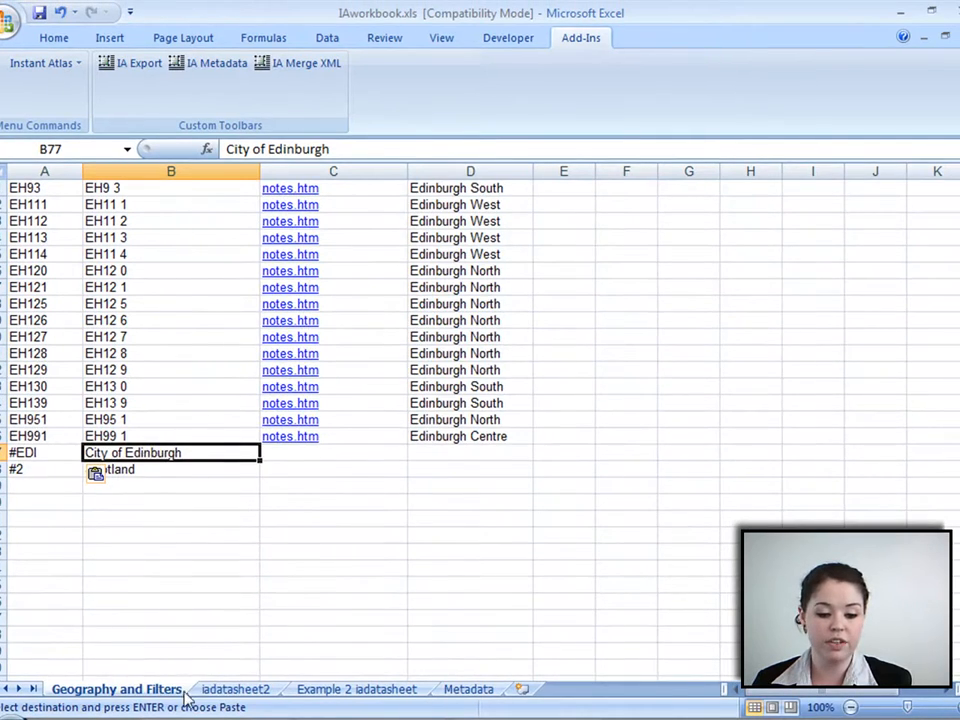
# Step: Open the iadatasheet2 sheet tab again
pyautogui.click(235, 688)
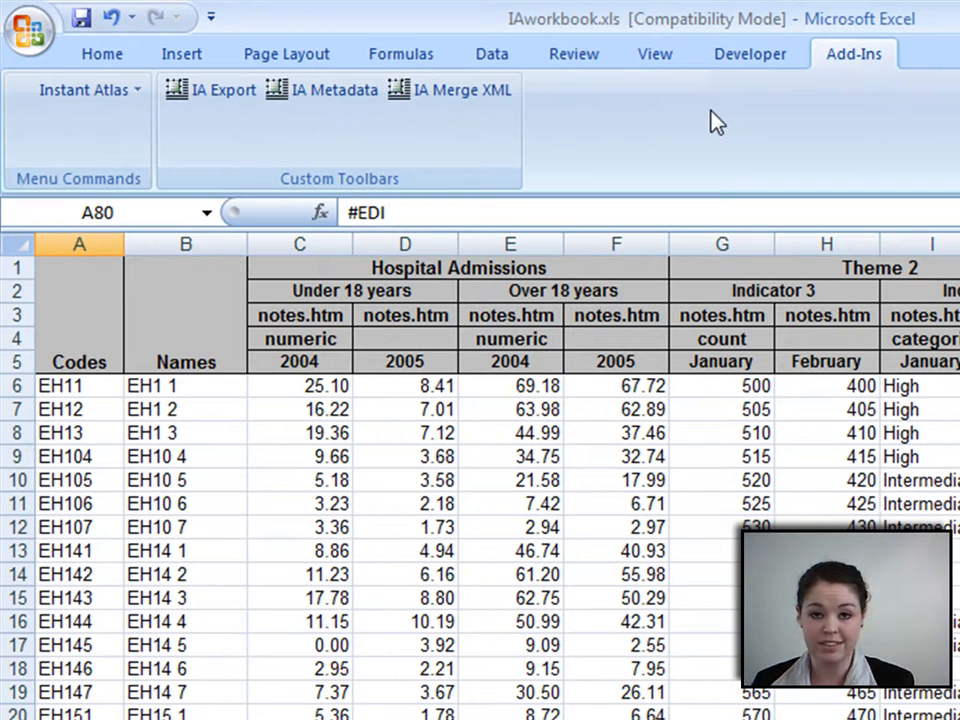
pyautogui.moveTo(773, 96)
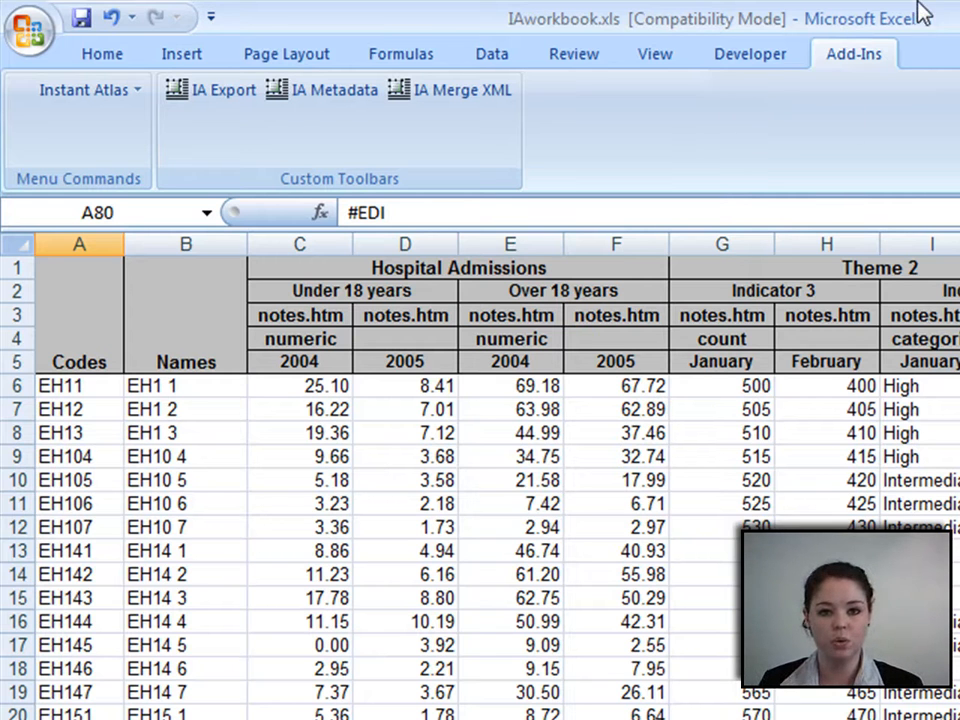
pyautogui.moveTo(628, 98)
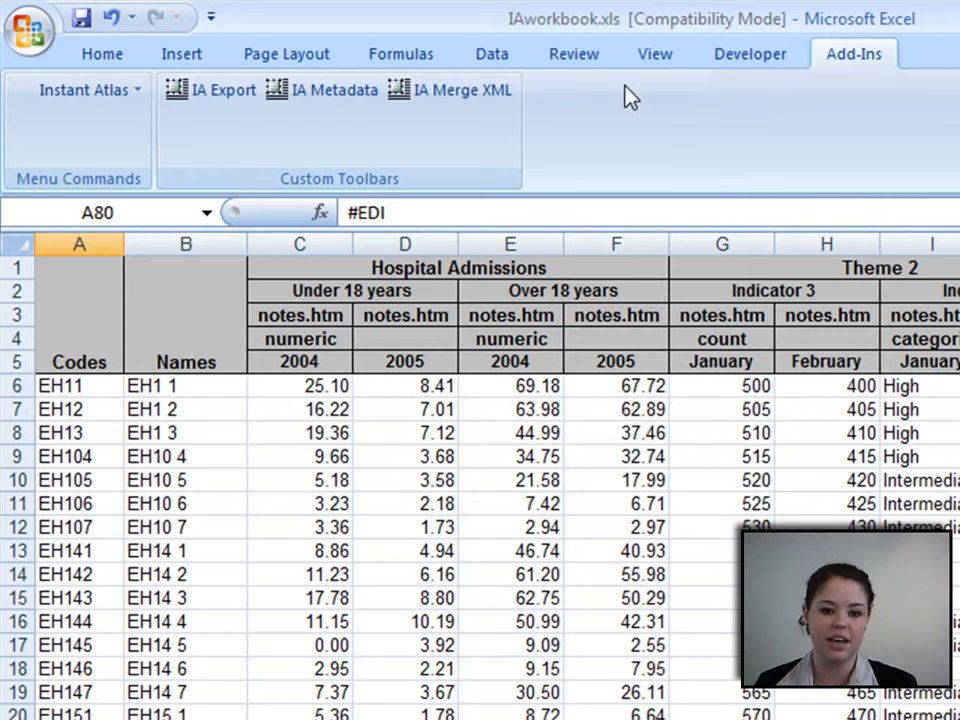
pyautogui.moveTo(668, 135)
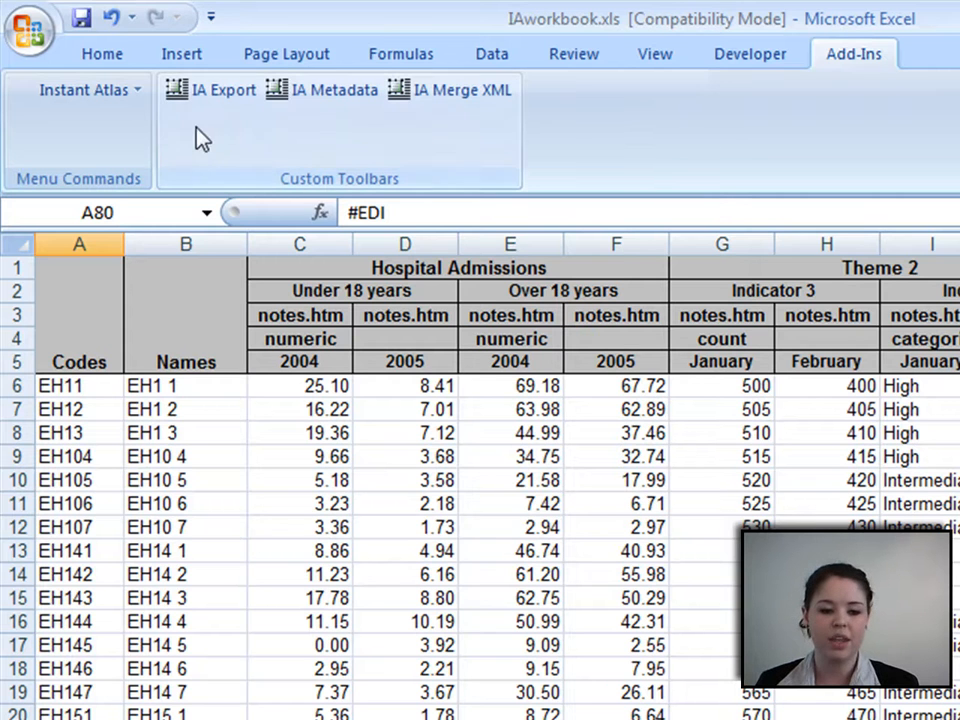
pyautogui.moveTo(210, 90)
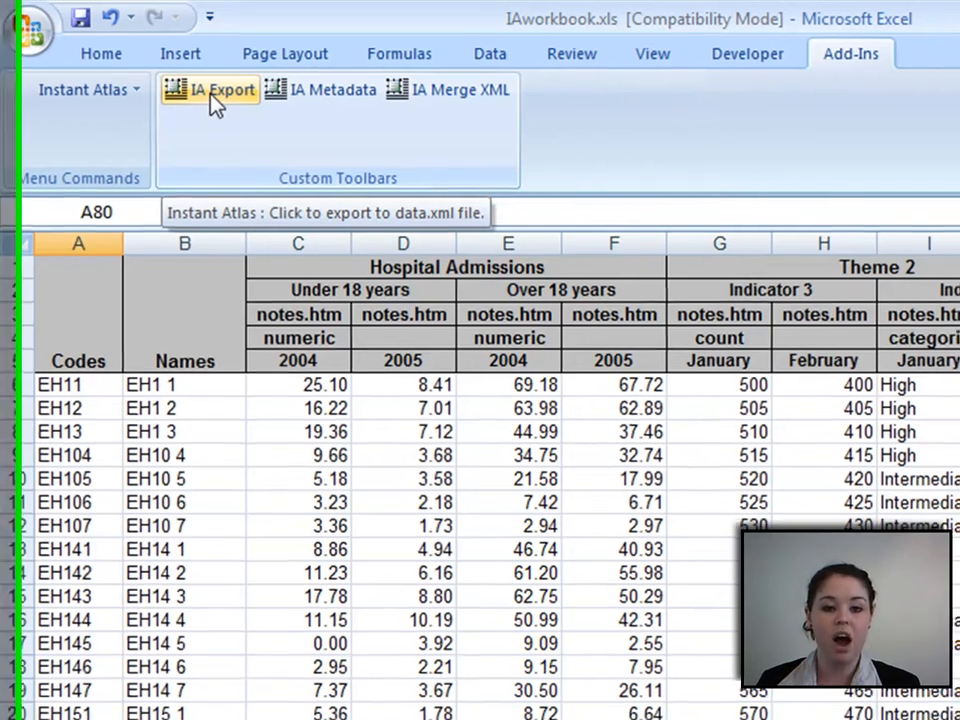
# Step: Run IA Export, save as data.xml in C:\New Folder, and confirm
pyautogui.click(220, 90)
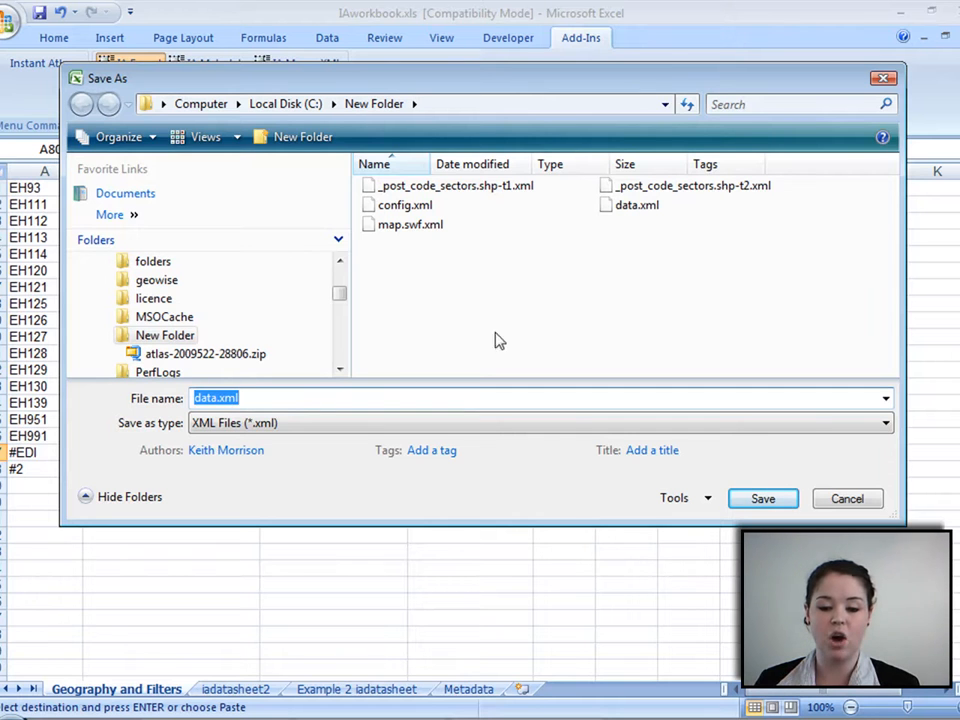
pyautogui.moveTo(635, 205)
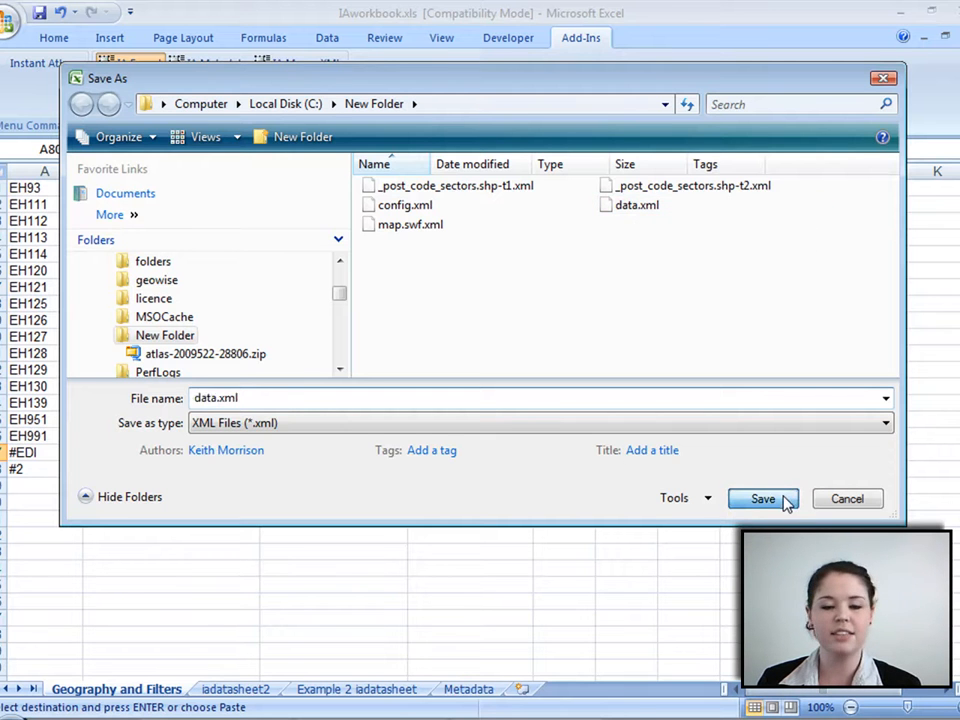
pyautogui.click(762, 498)
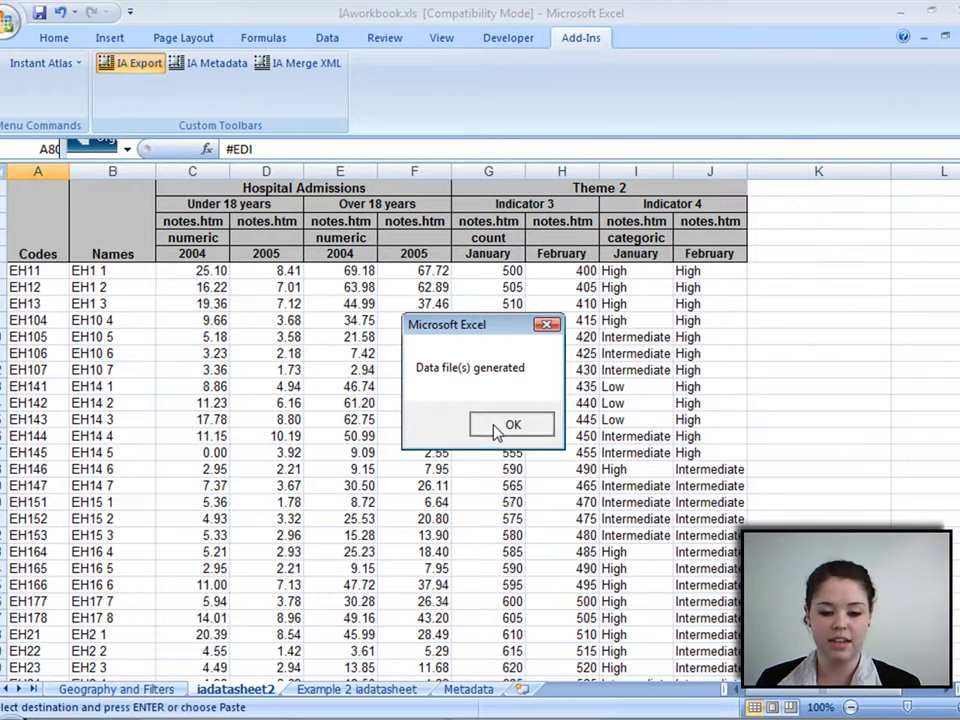
pyautogui.click(512, 424)
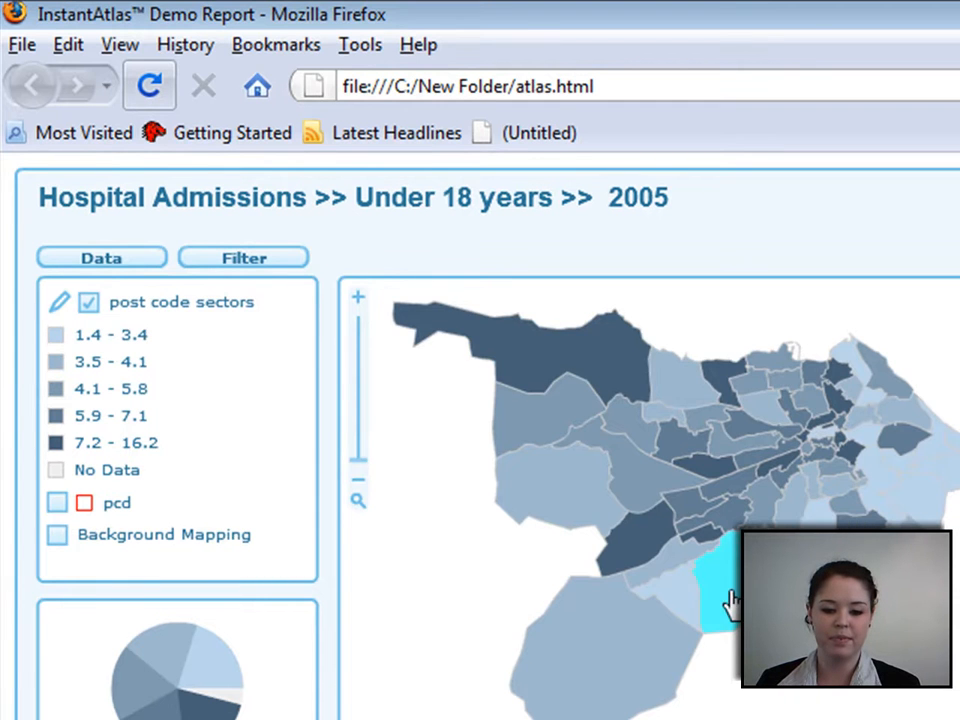
pyautogui.moveTo(815, 455)
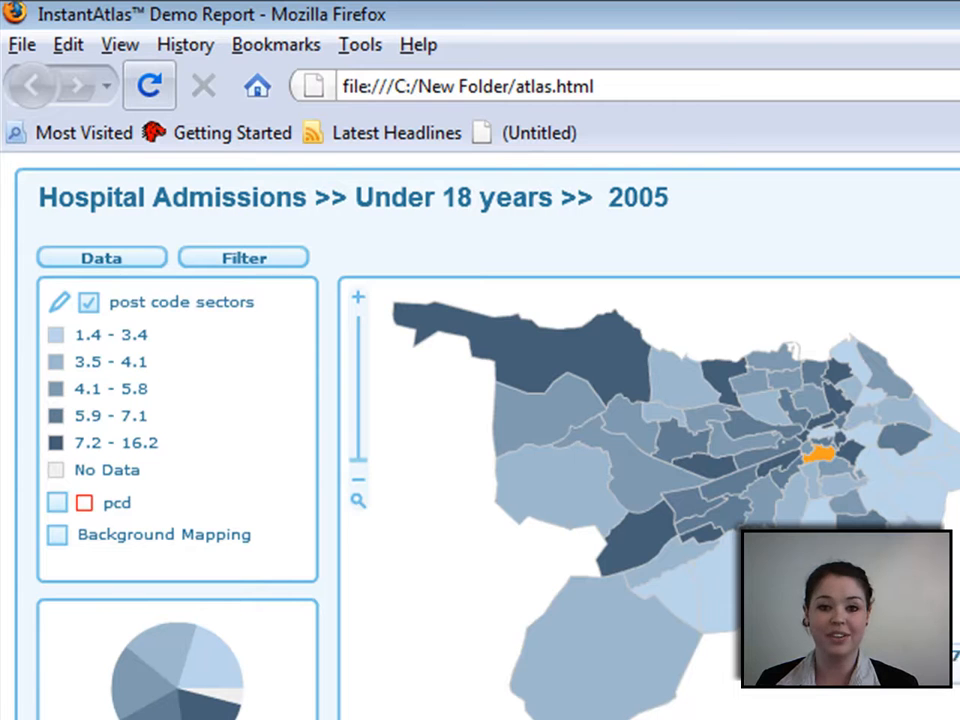
pyautogui.moveTo(383, 210)
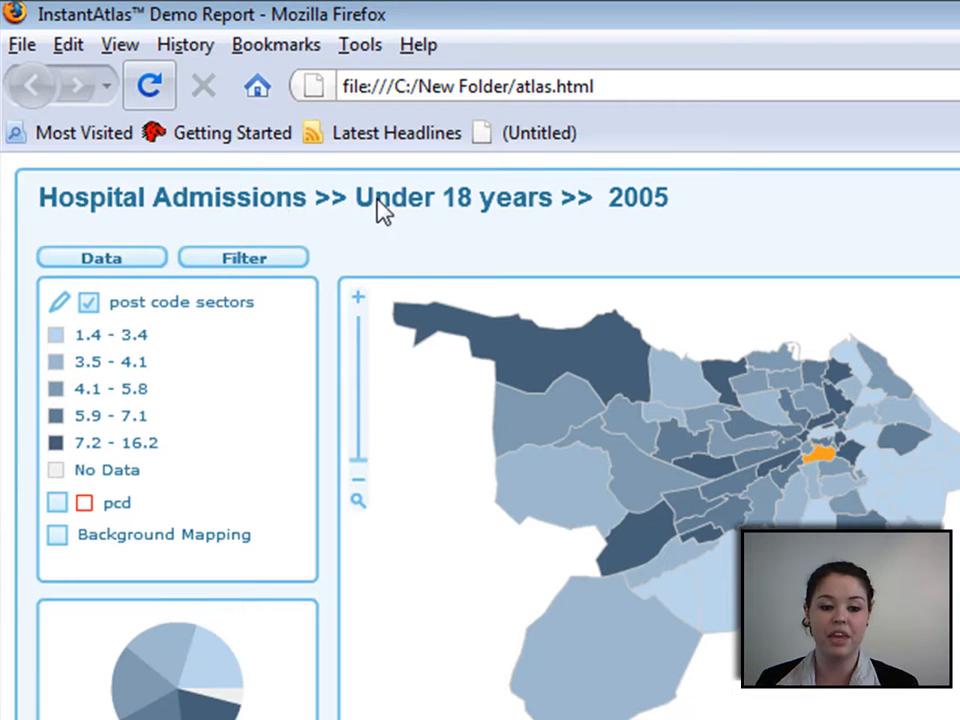
# Step: Map Hospital Admissions >> Over 18 years >> 2004 from the Data indicator list
pyautogui.click(101, 258)
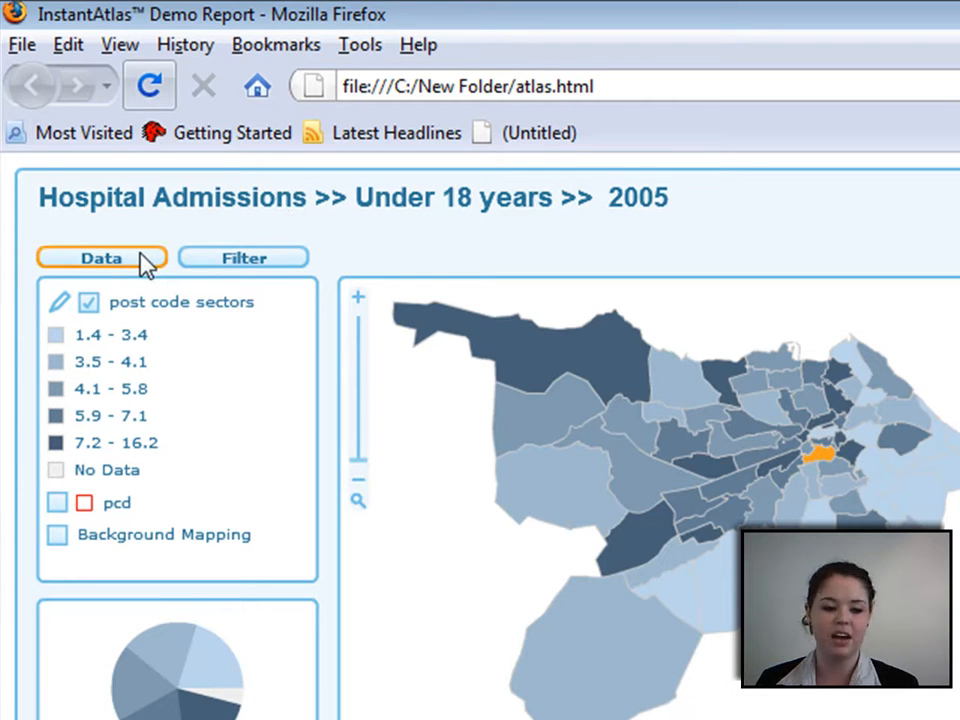
pyautogui.click(101, 257)
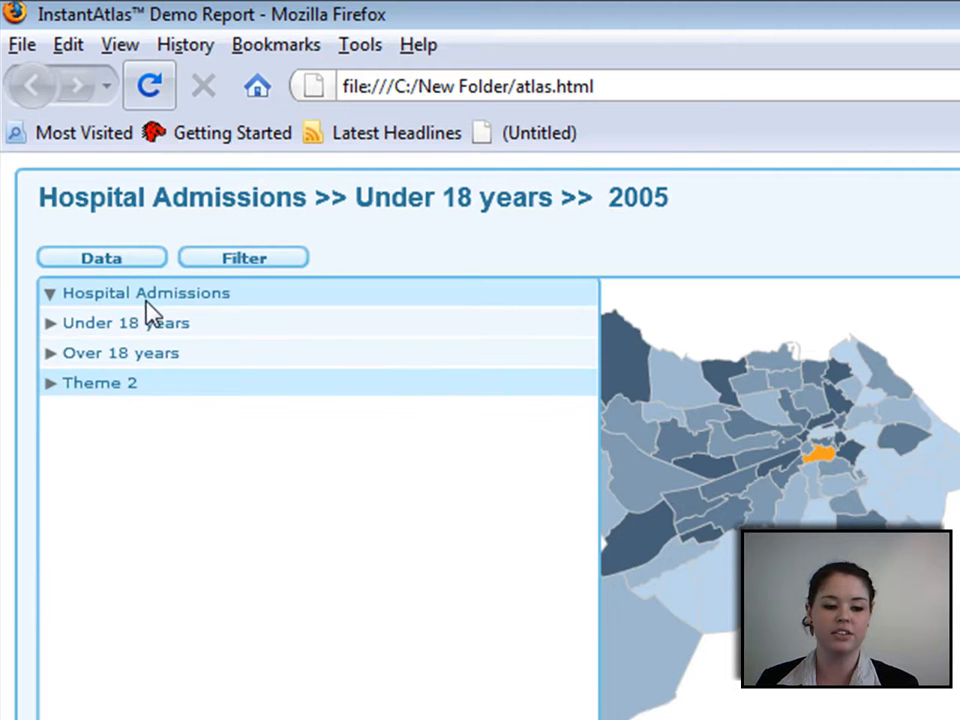
pyautogui.click(120, 352)
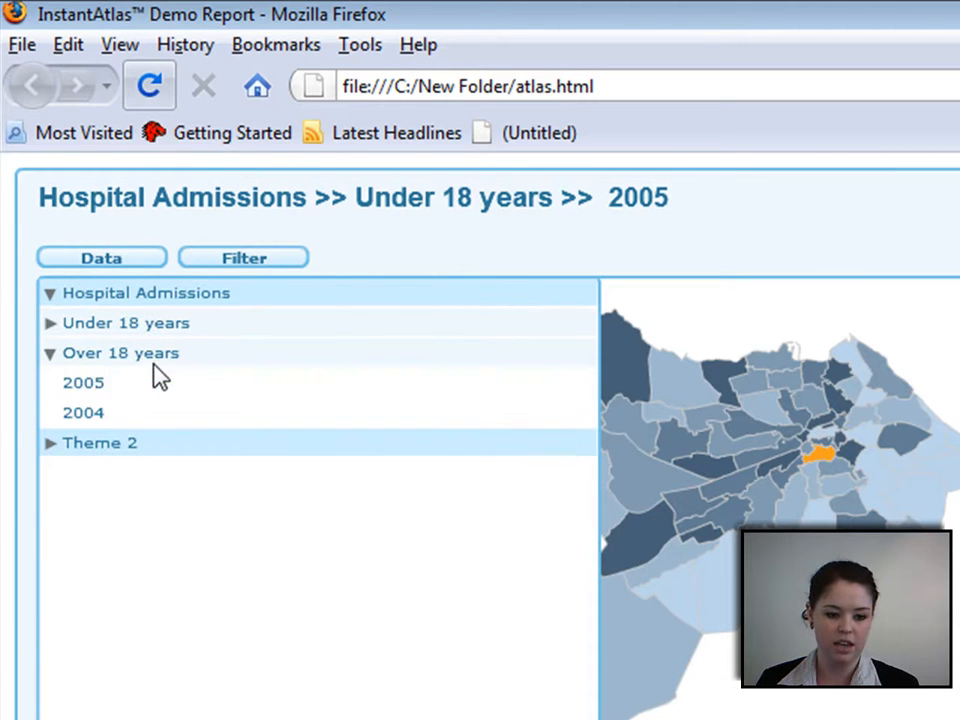
pyautogui.click(83, 412)
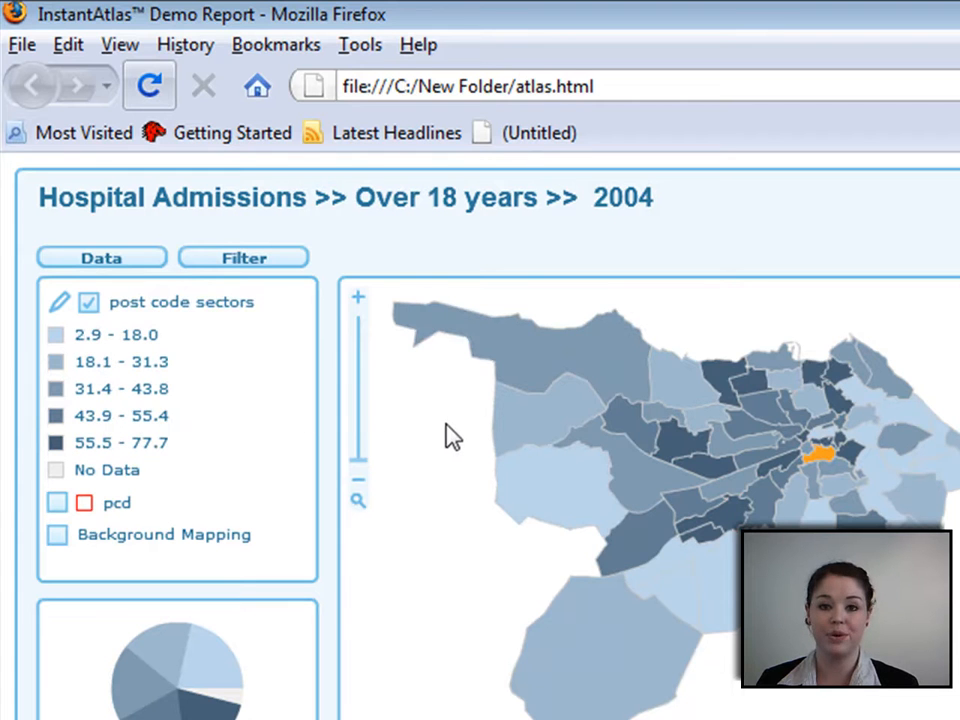
pyautogui.moveTo(488, 213)
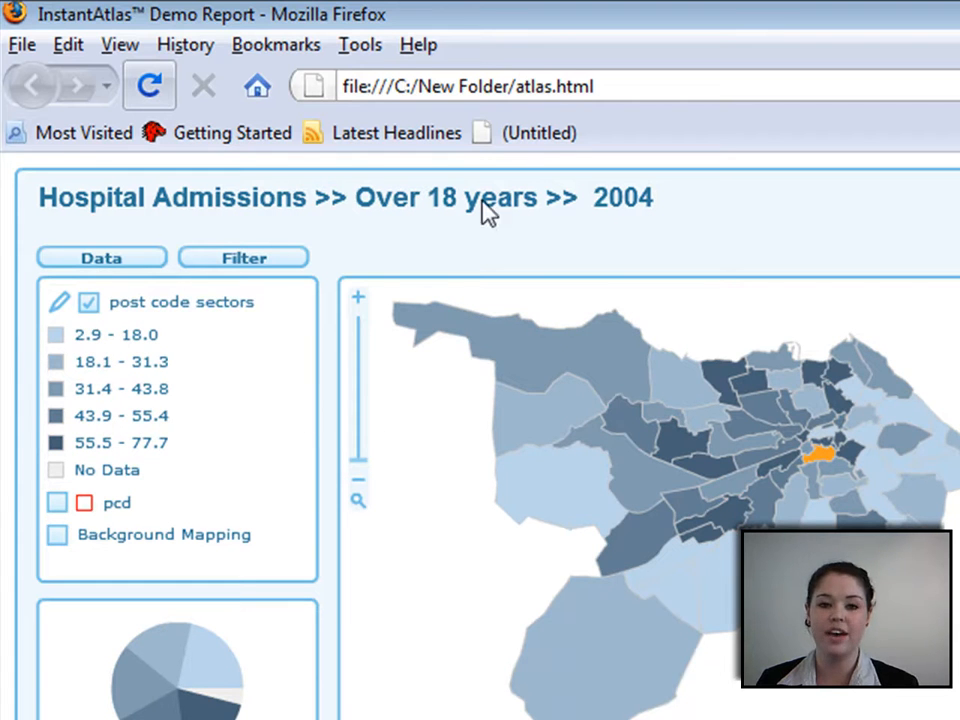
pyautogui.moveTo(740, 230)
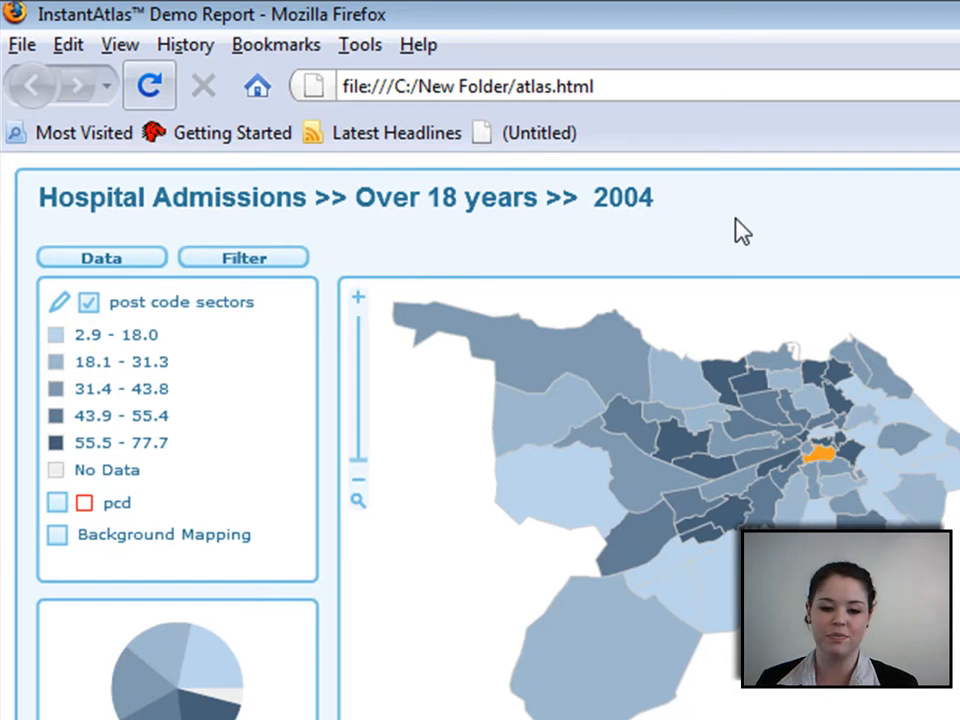